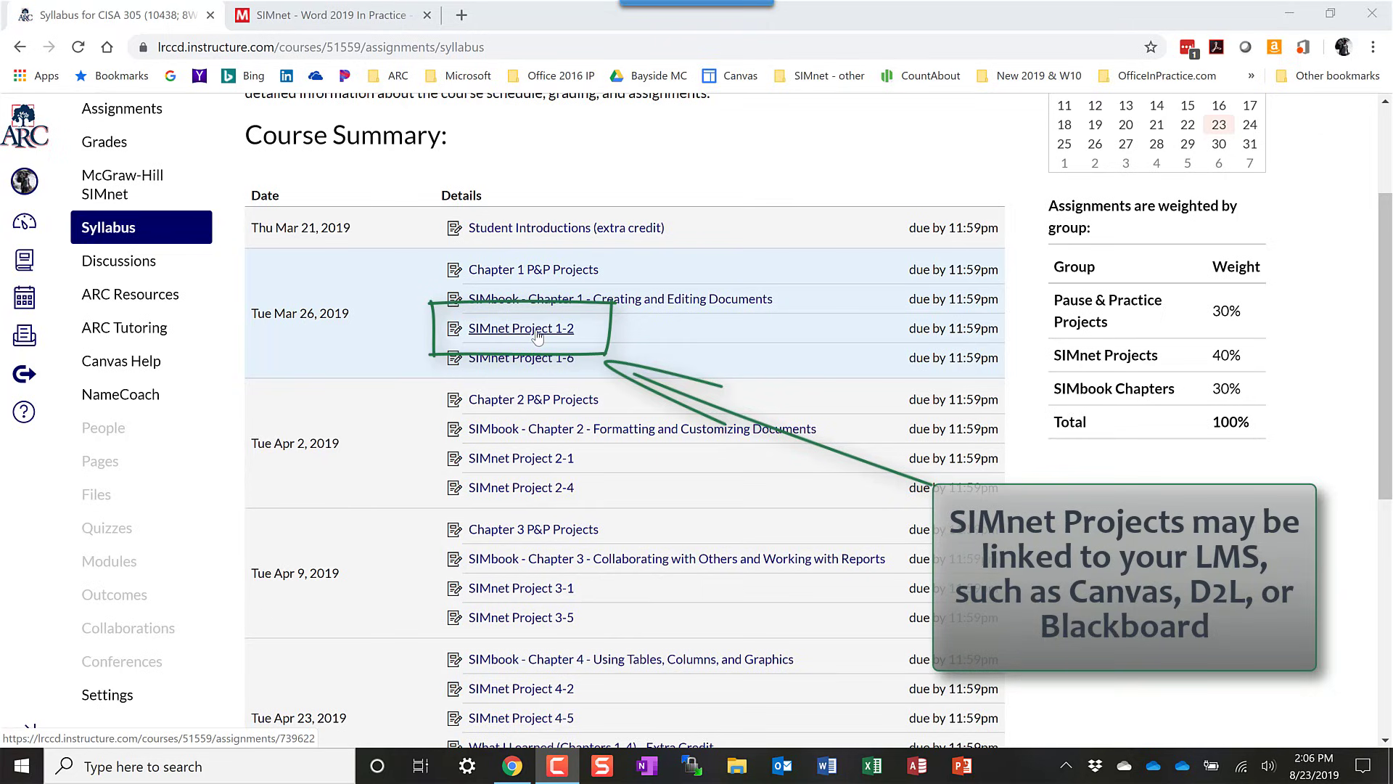
Step: Launch the SIMnet Project 1-2 link from the Canvas syllabus
click(521, 328)
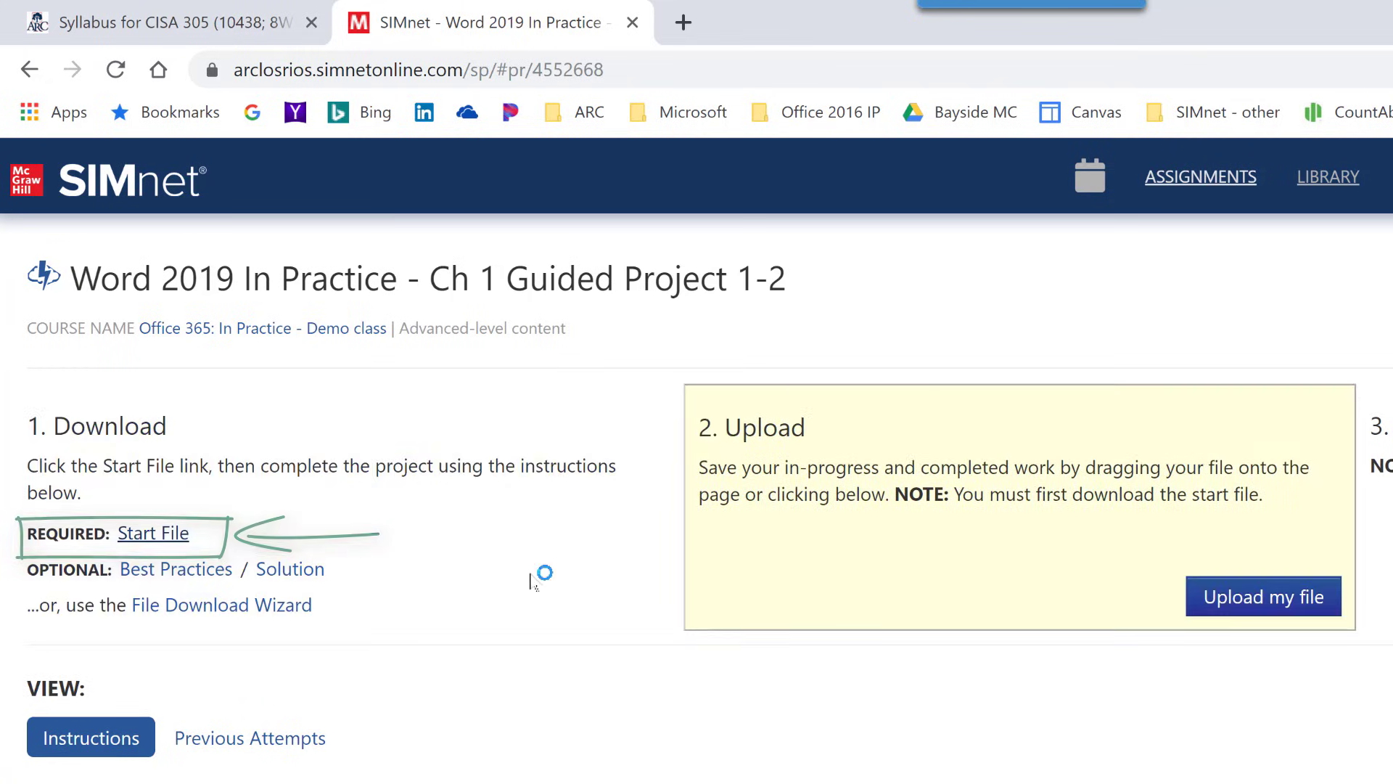
Step: Download the Guided Project 1-2 start file
click(152, 533)
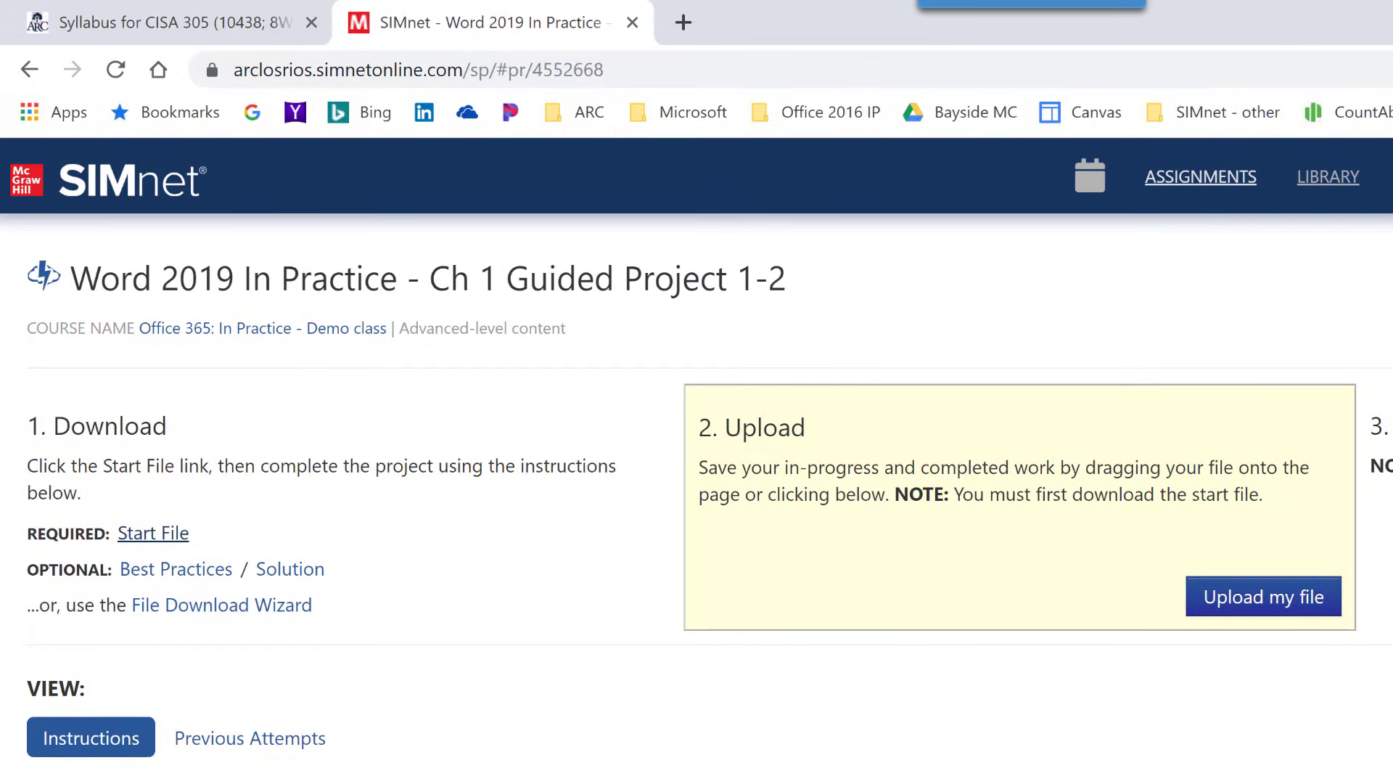
mouse_move(153, 532)
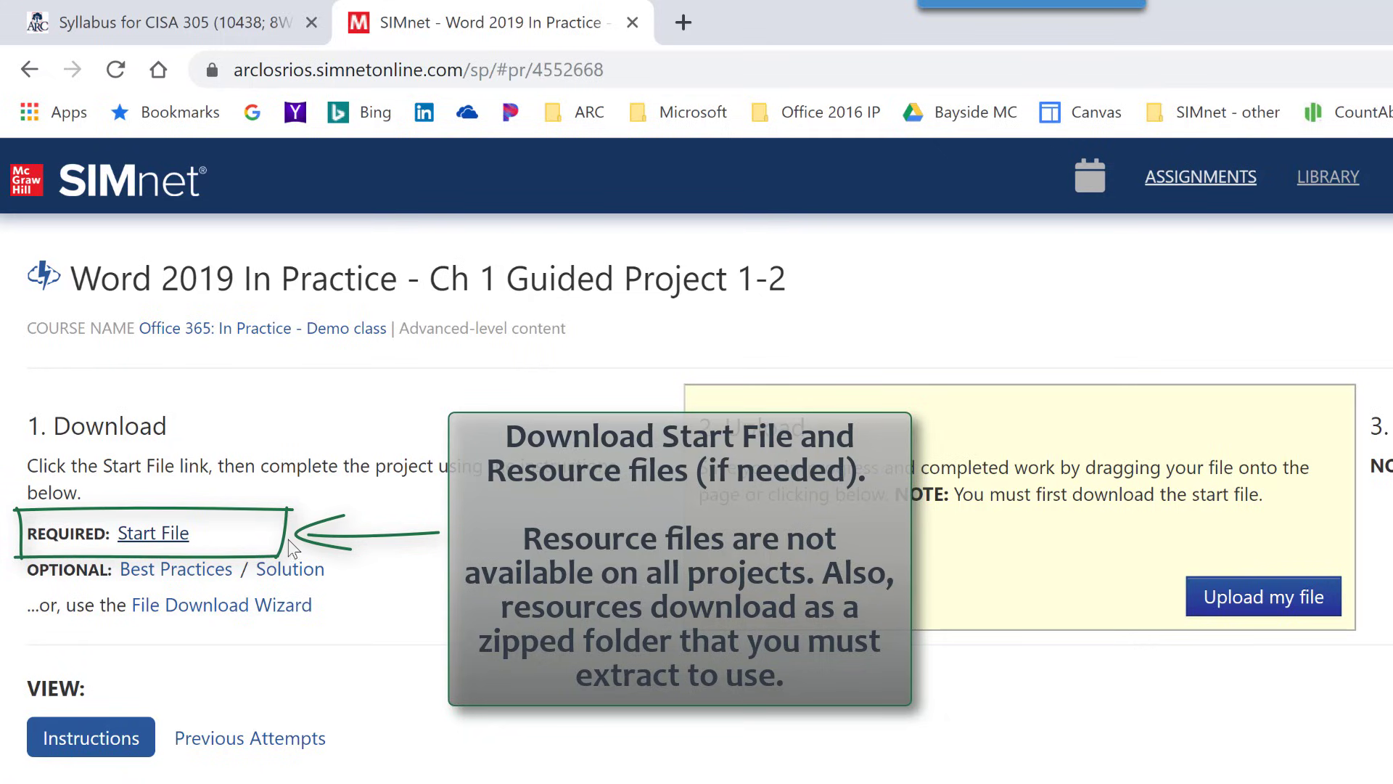
mouse_move(225, 627)
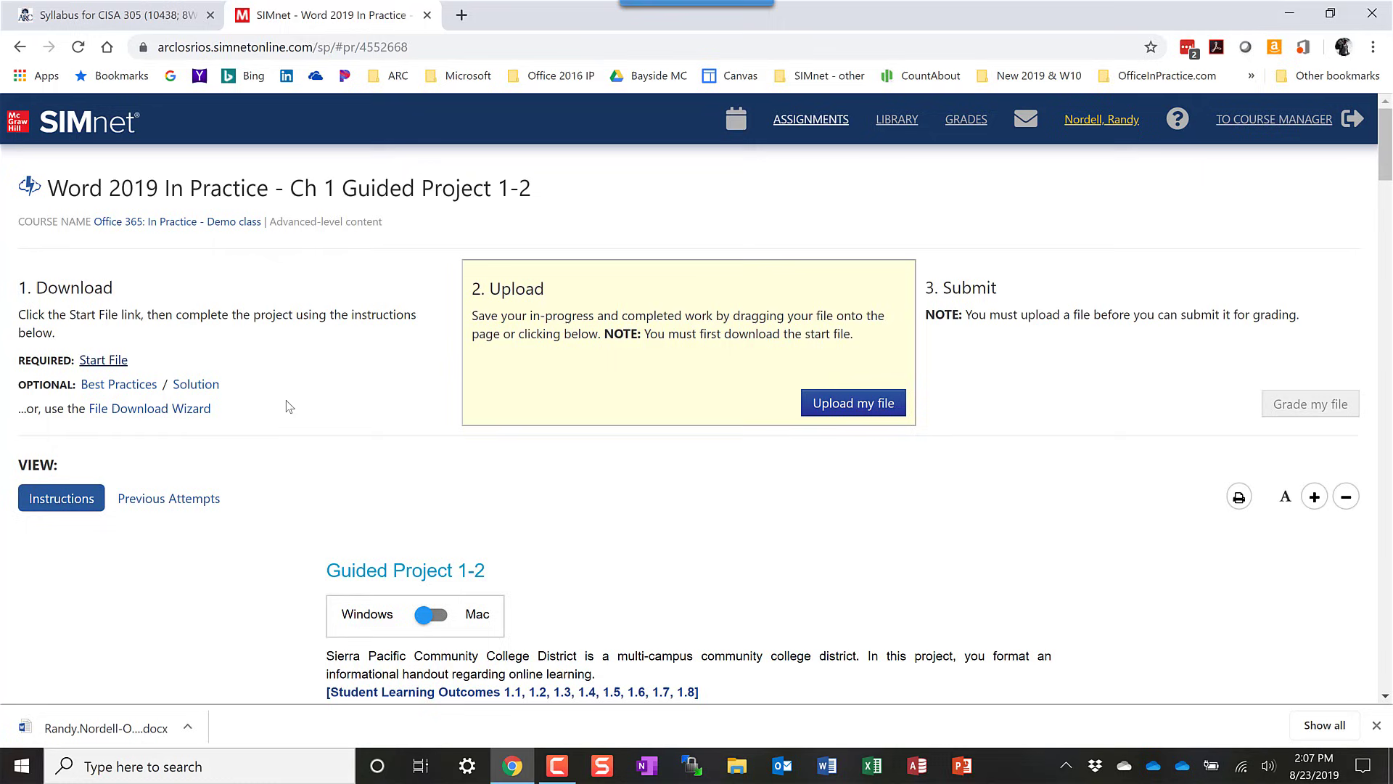
scroll(down, 3)
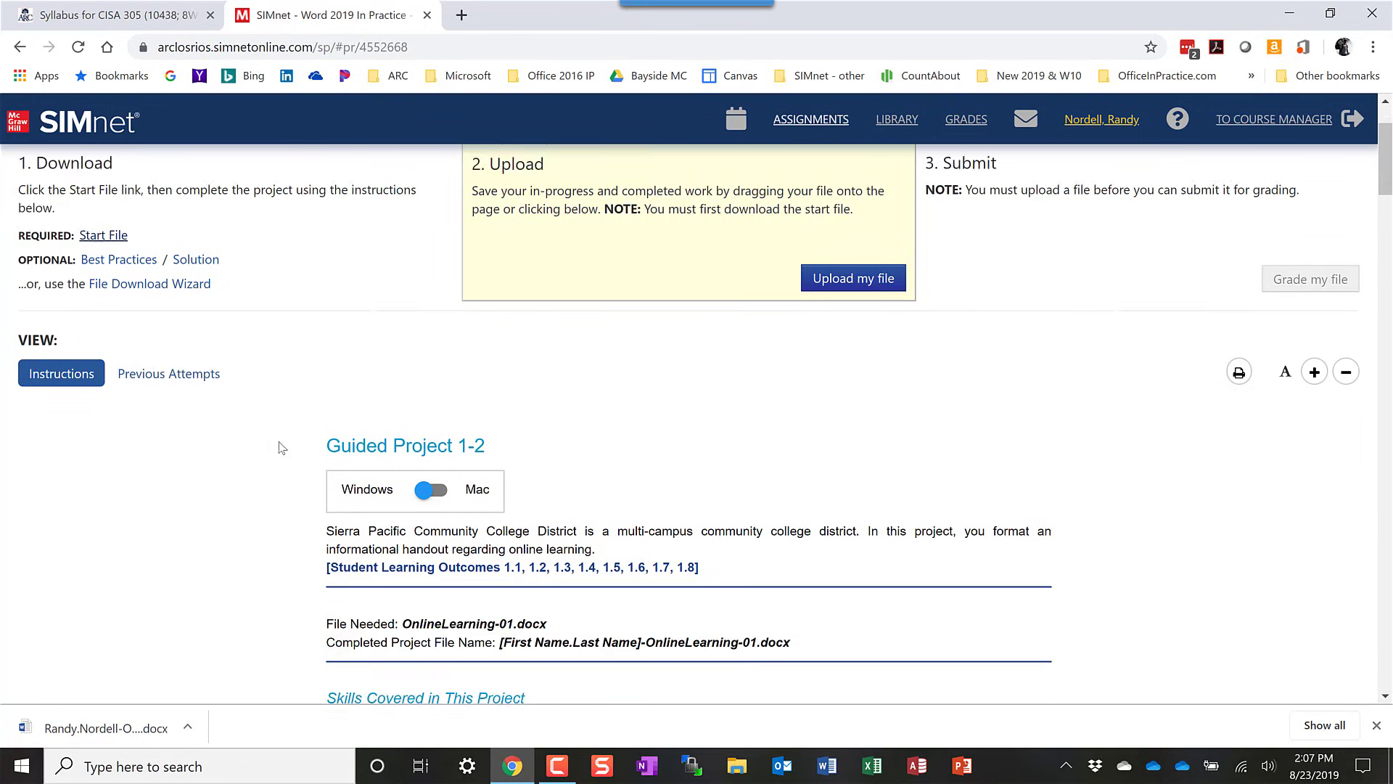
scroll(down, 3)
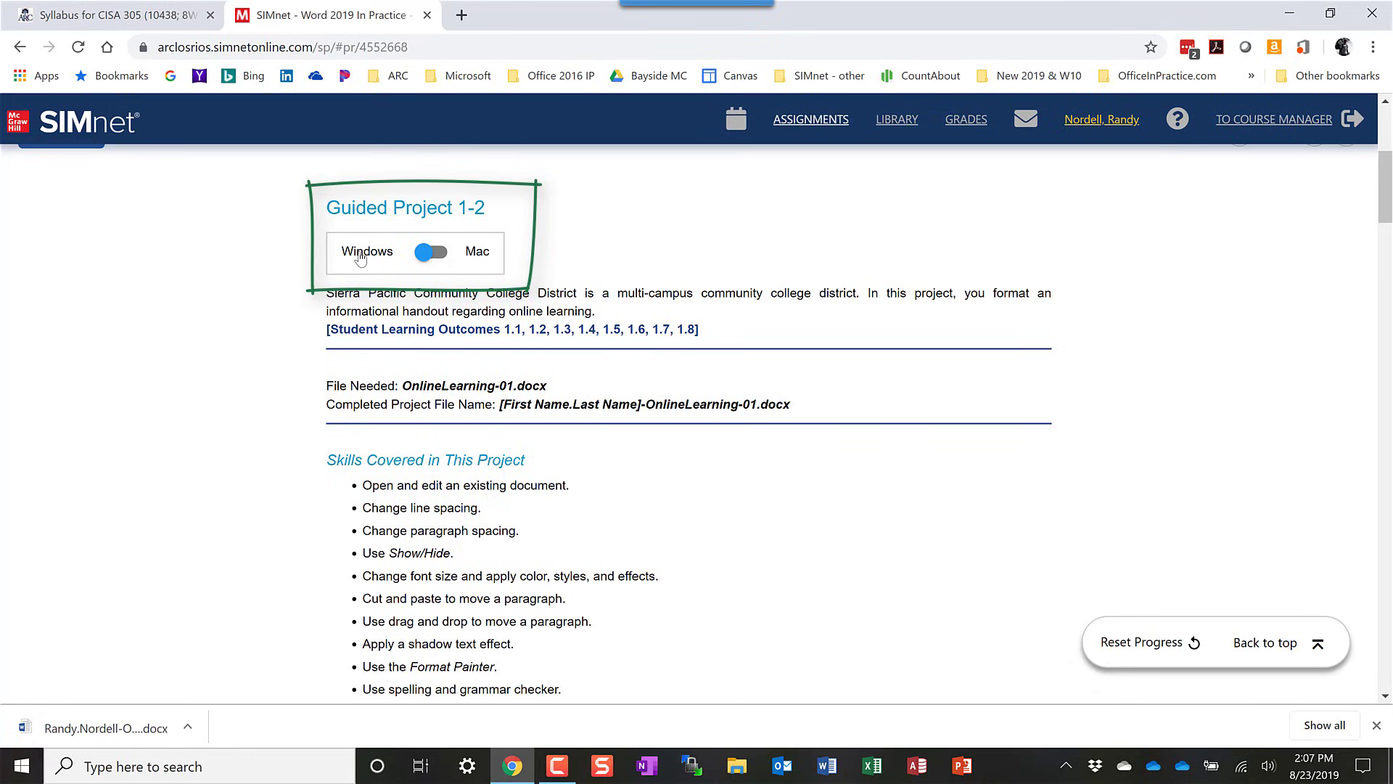
mouse_move(378, 275)
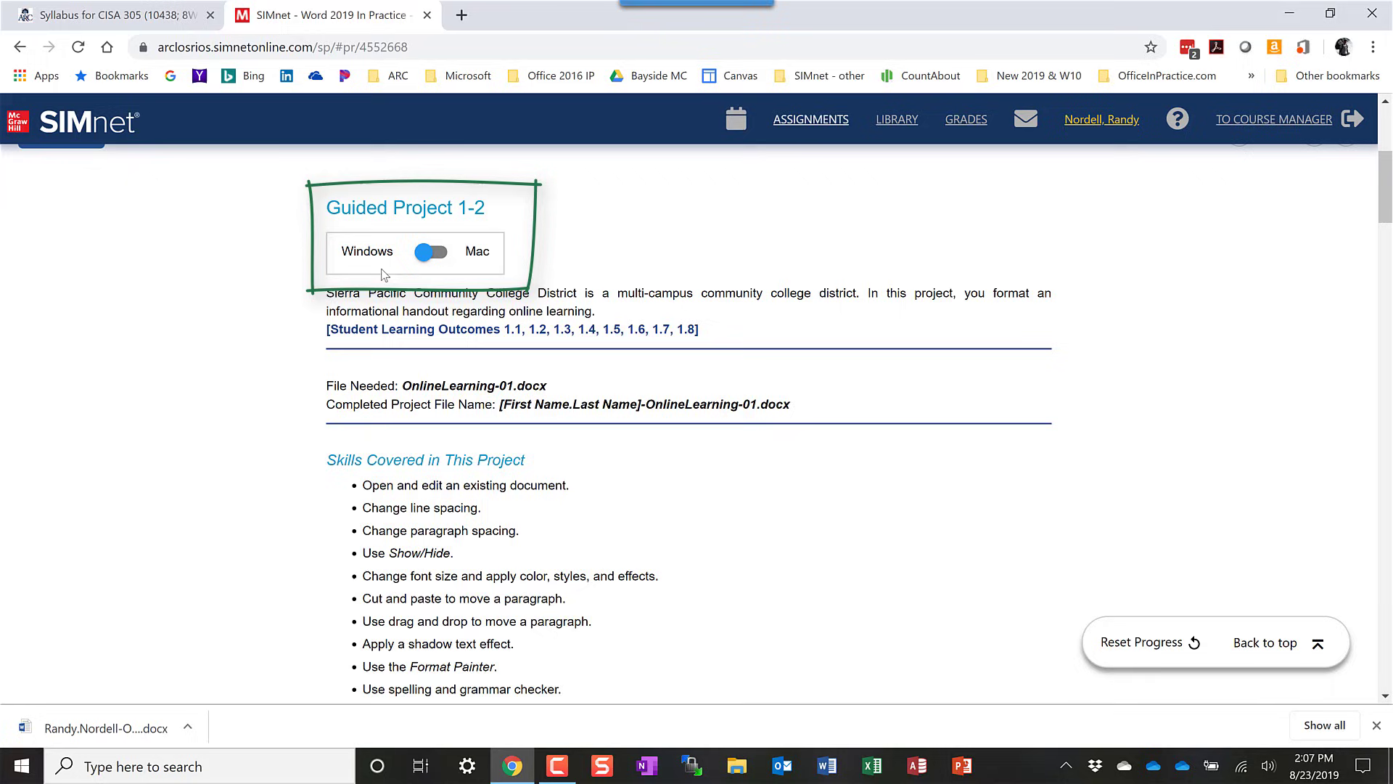
mouse_move(302, 395)
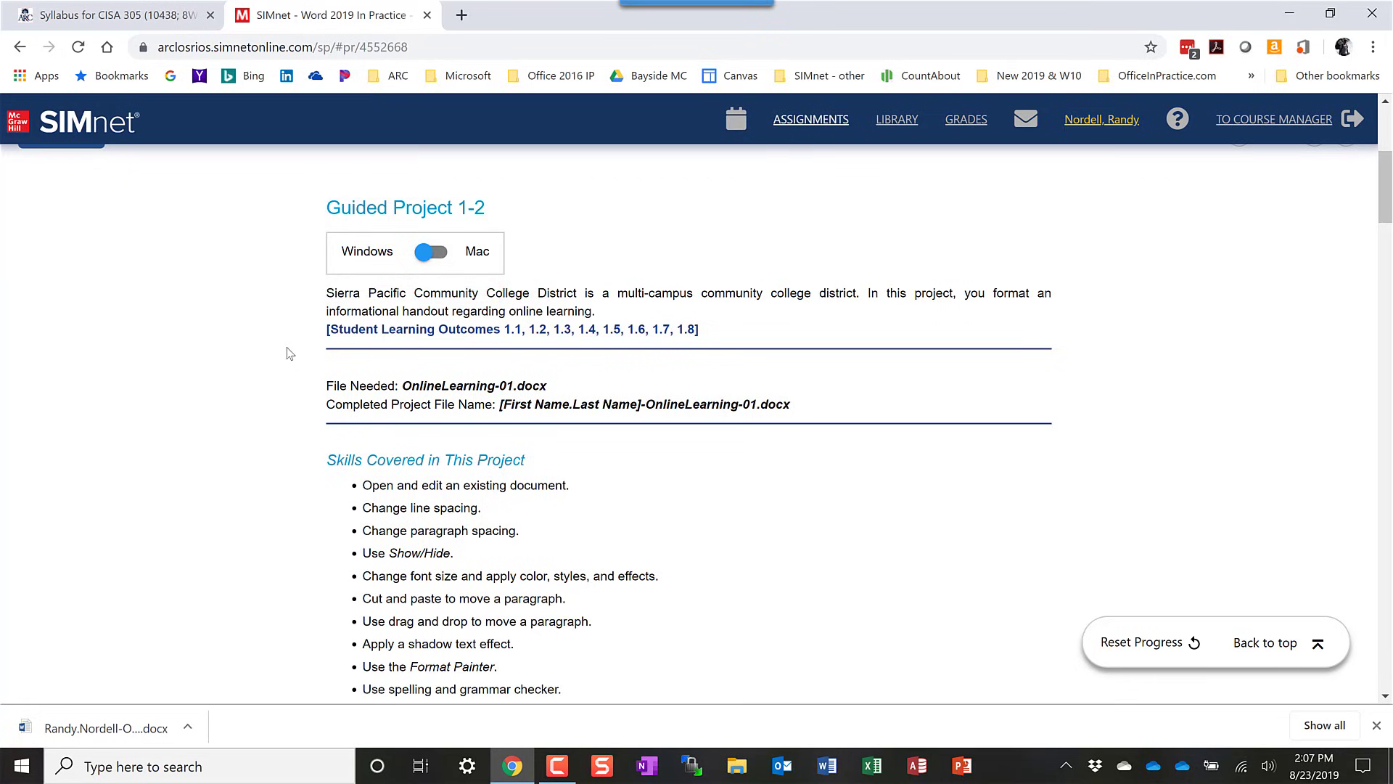
scroll(down, 3)
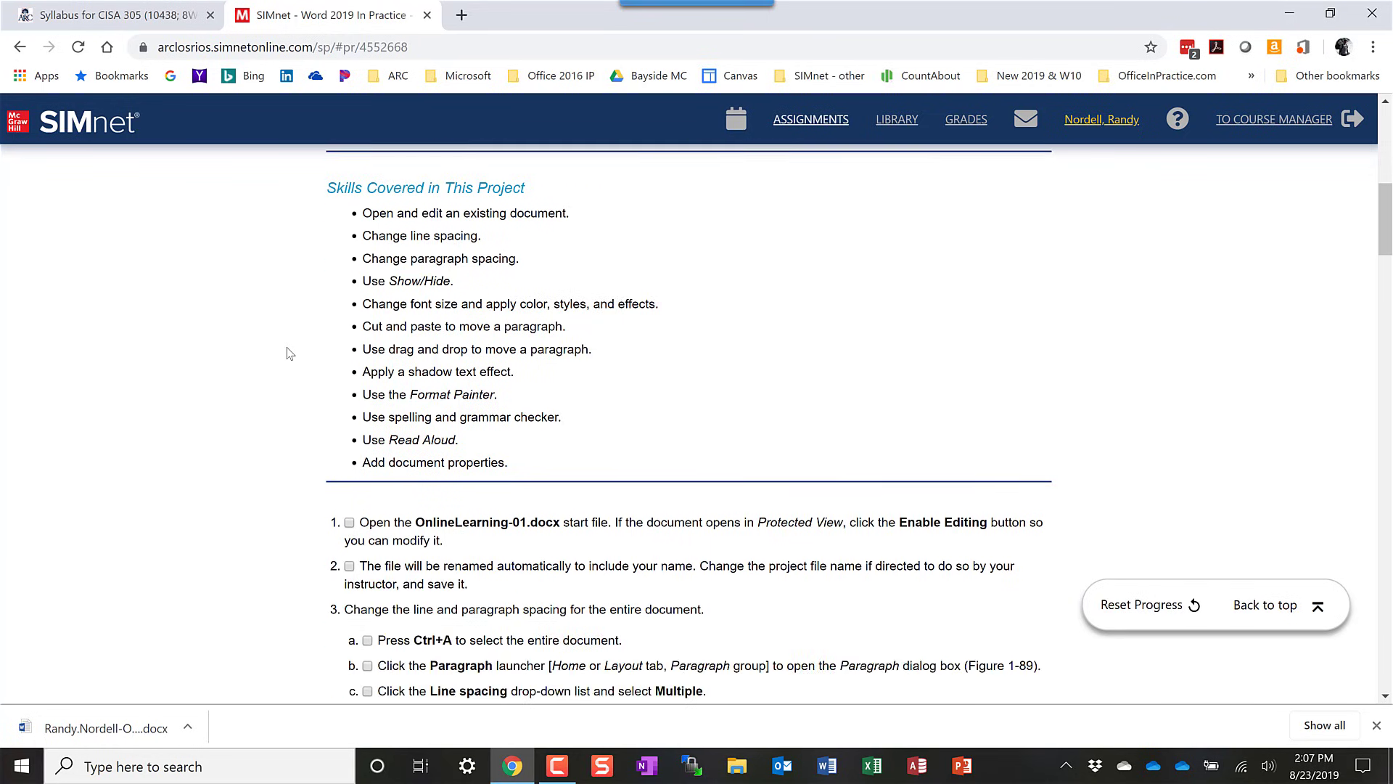
scroll(down, 3)
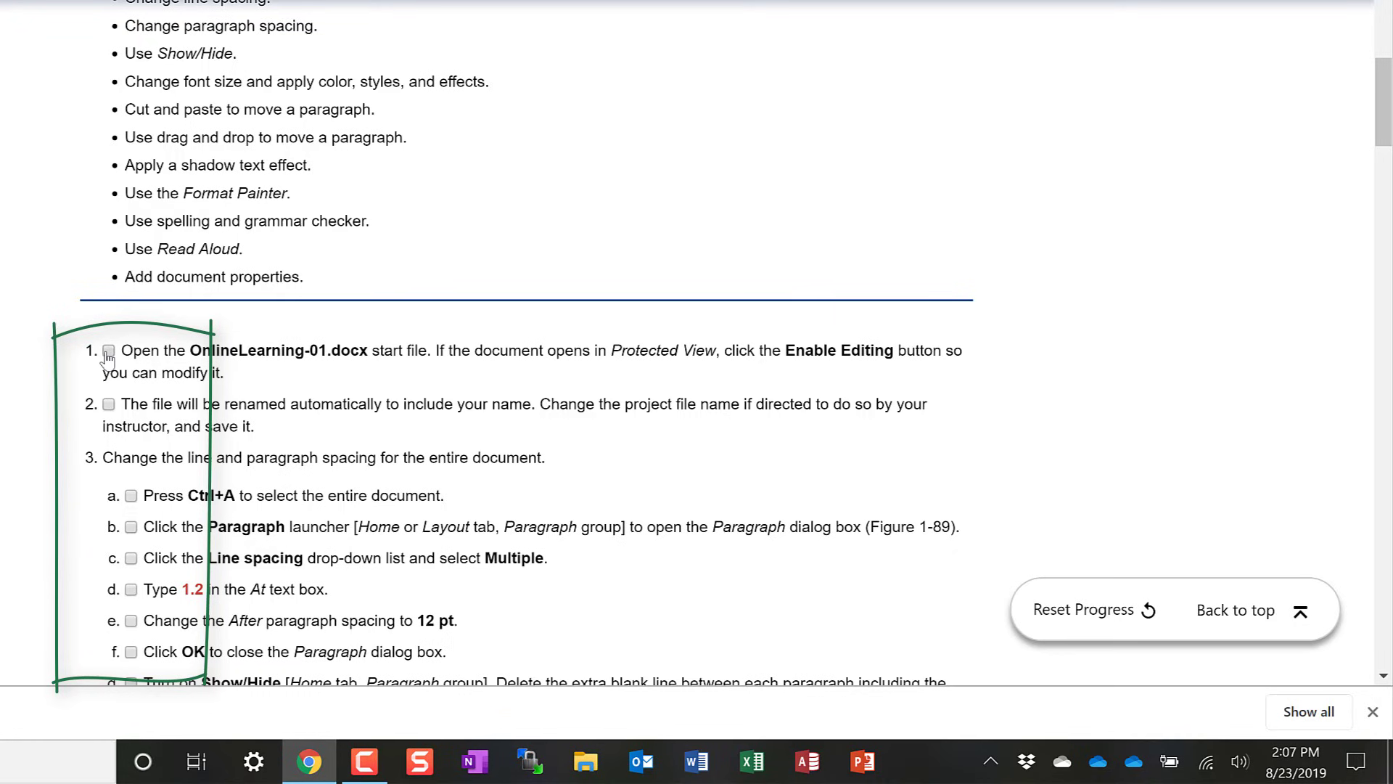
Step: Check off Guided Project instruction steps 1 and 2
click(109, 351)
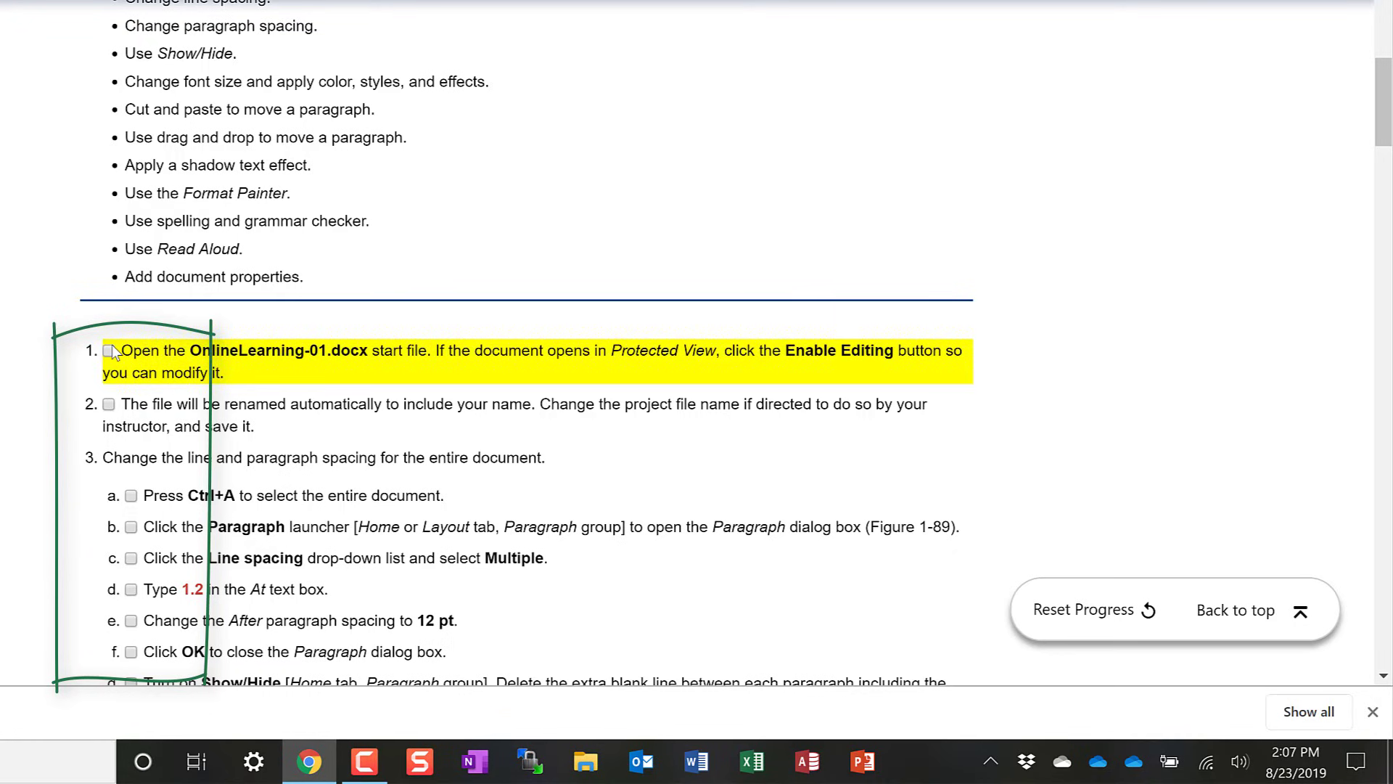
click(108, 349)
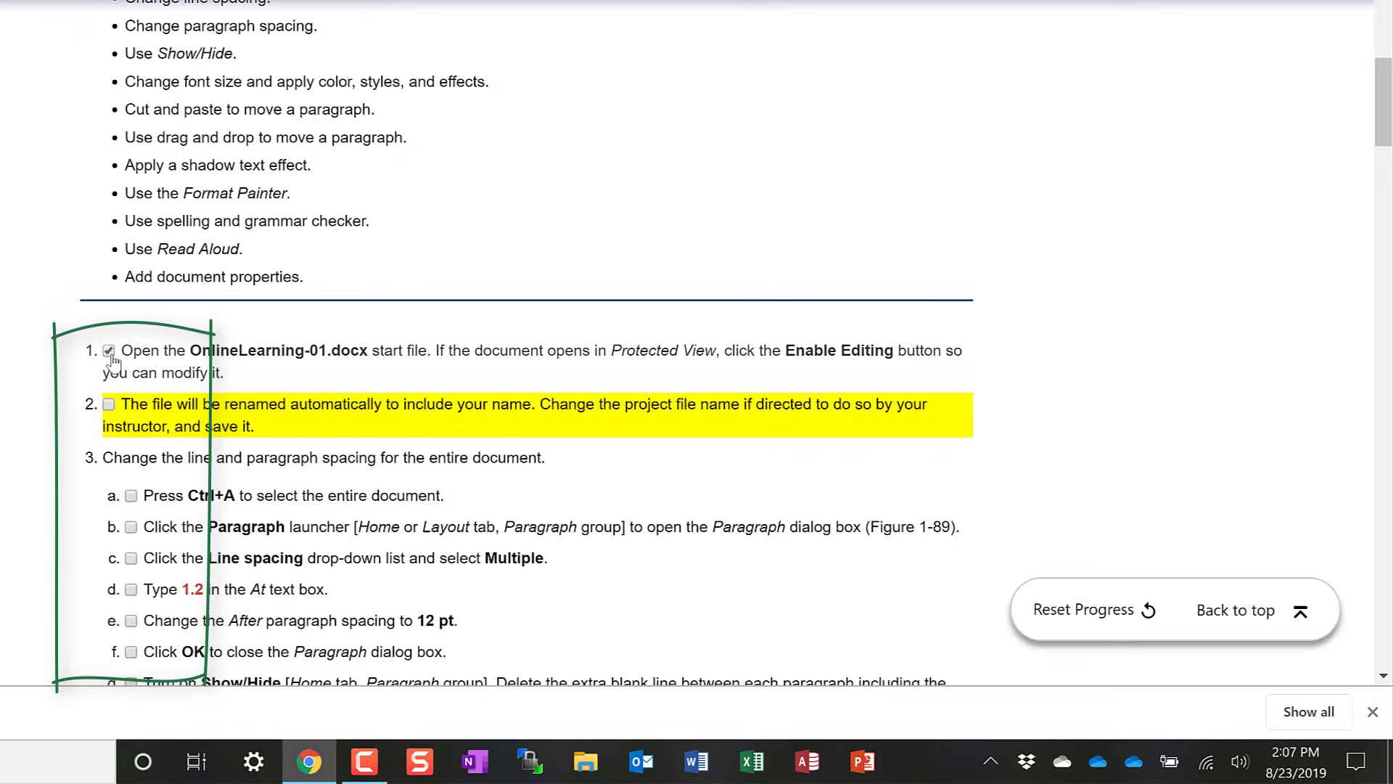
click(108, 404)
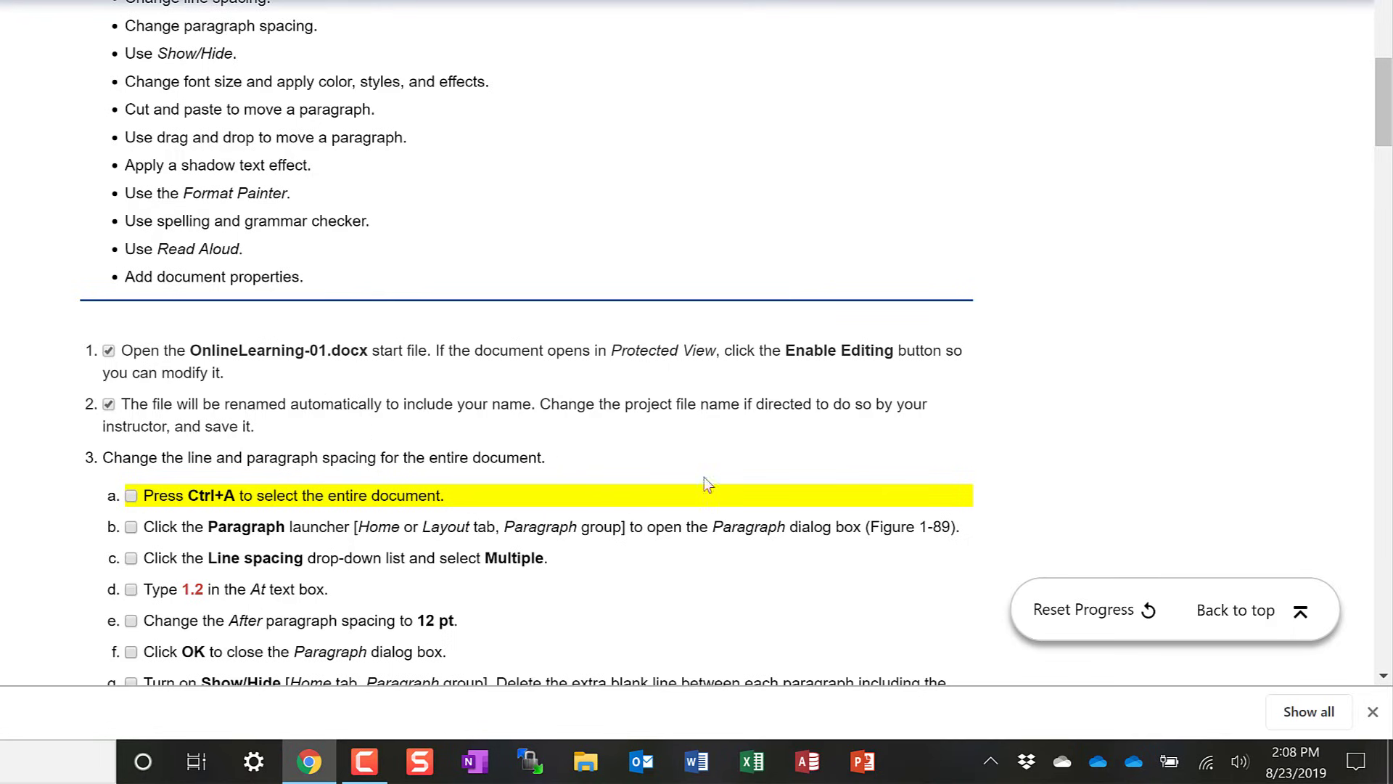
mouse_move(1072, 611)
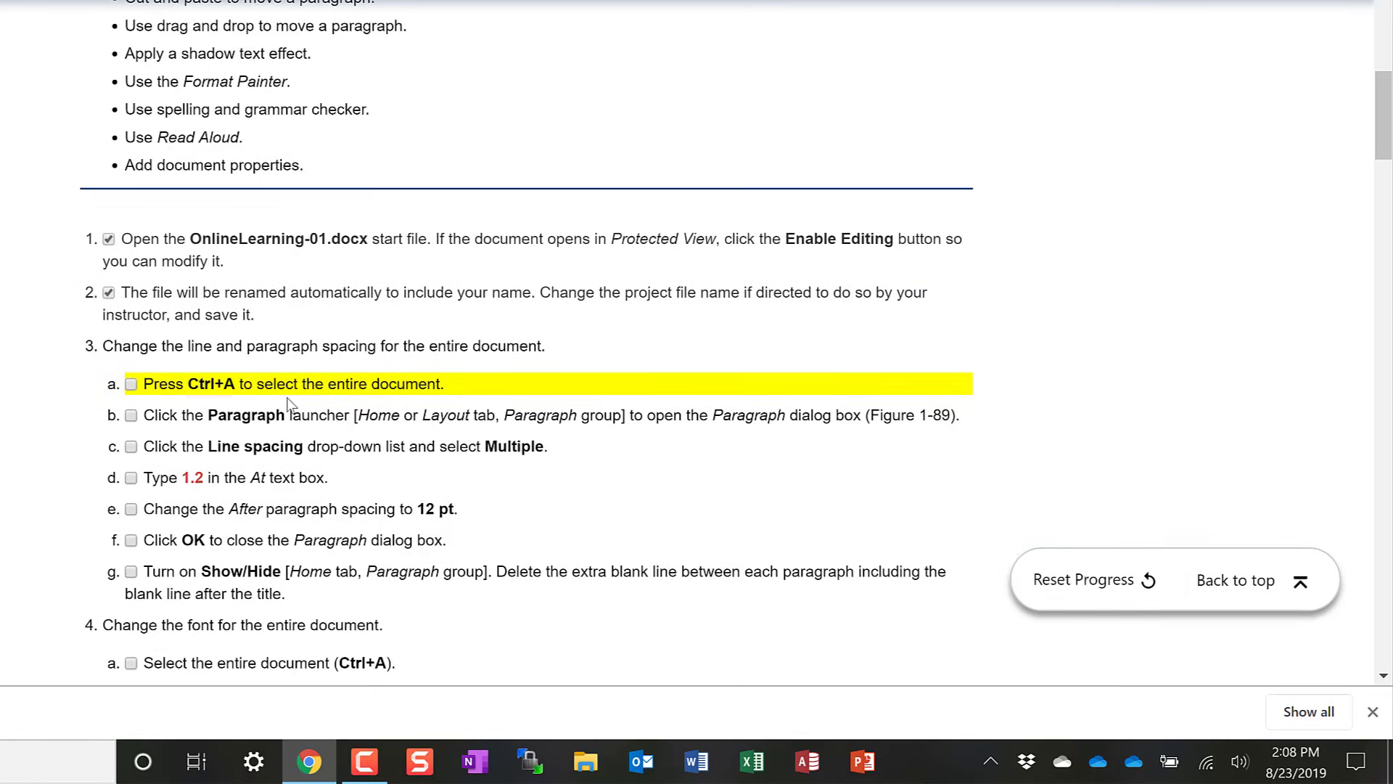
scroll(down, 3)
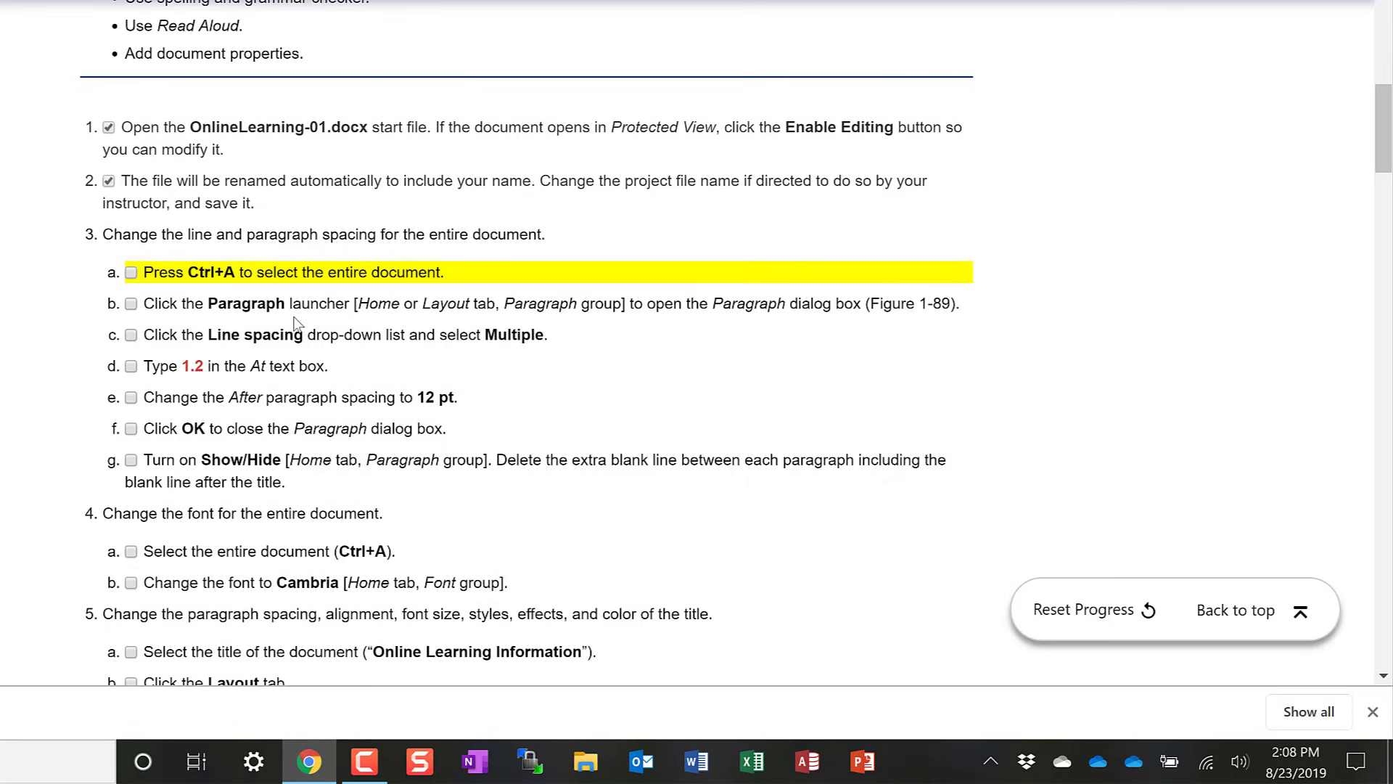
mouse_move(272, 336)
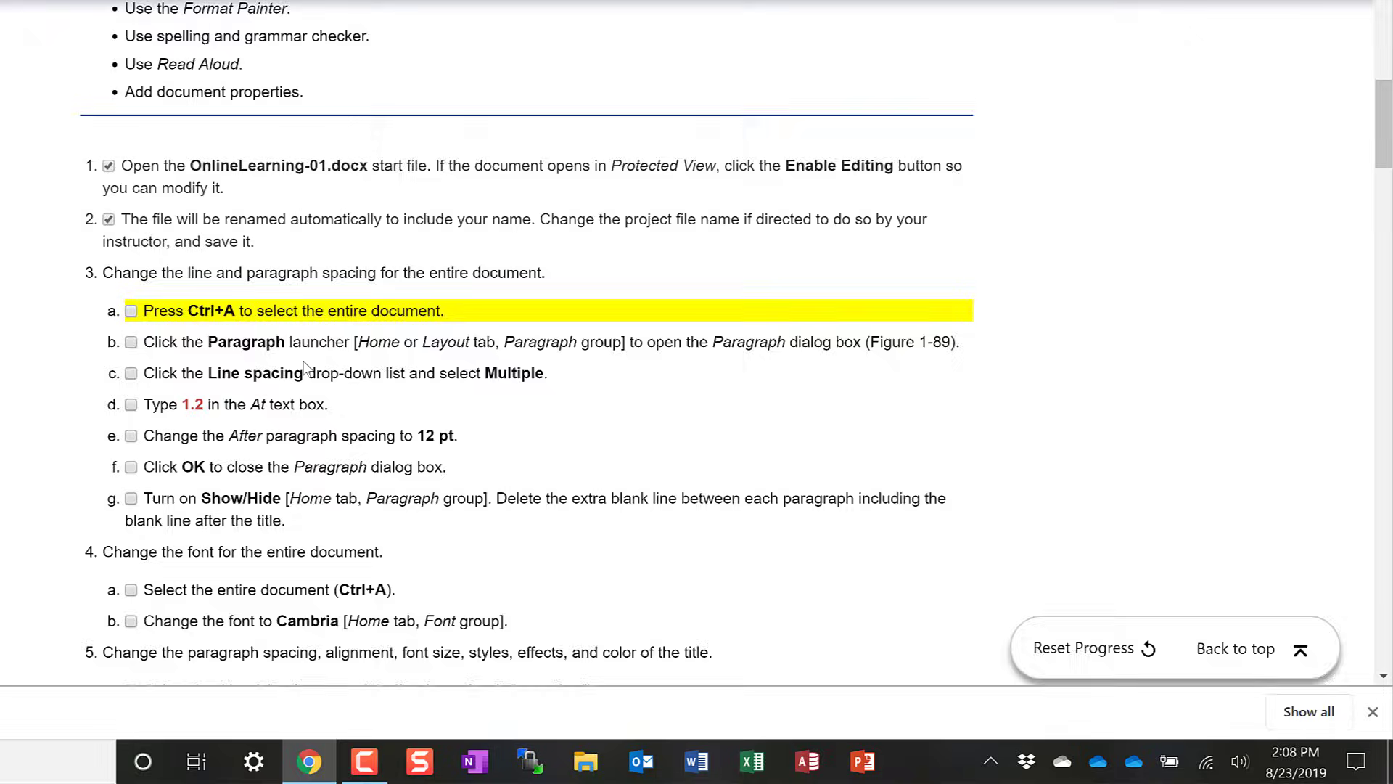
scroll(up, 3)
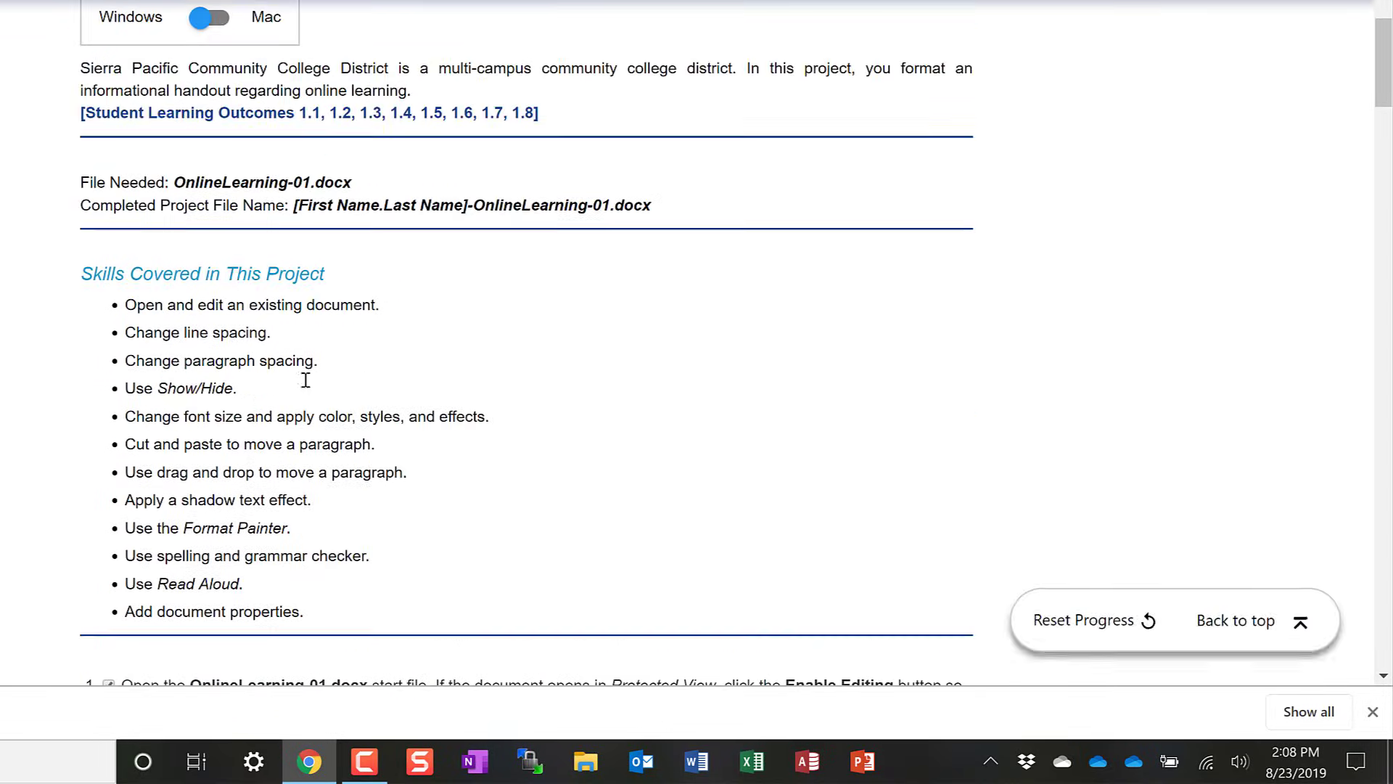
Step: Save and close the finished Online Learning document in Word, then return to SIMnet
scroll(up, 3)
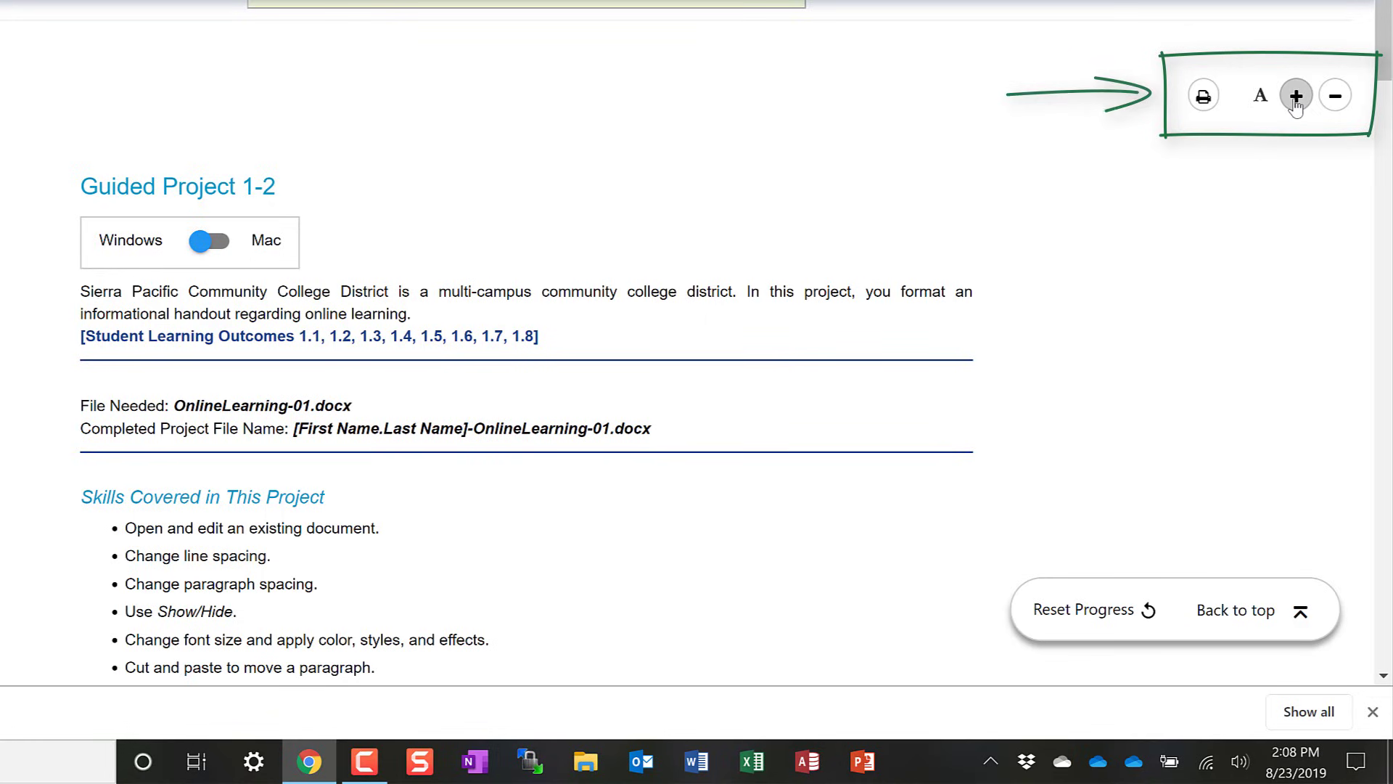
mouse_move(1262, 102)
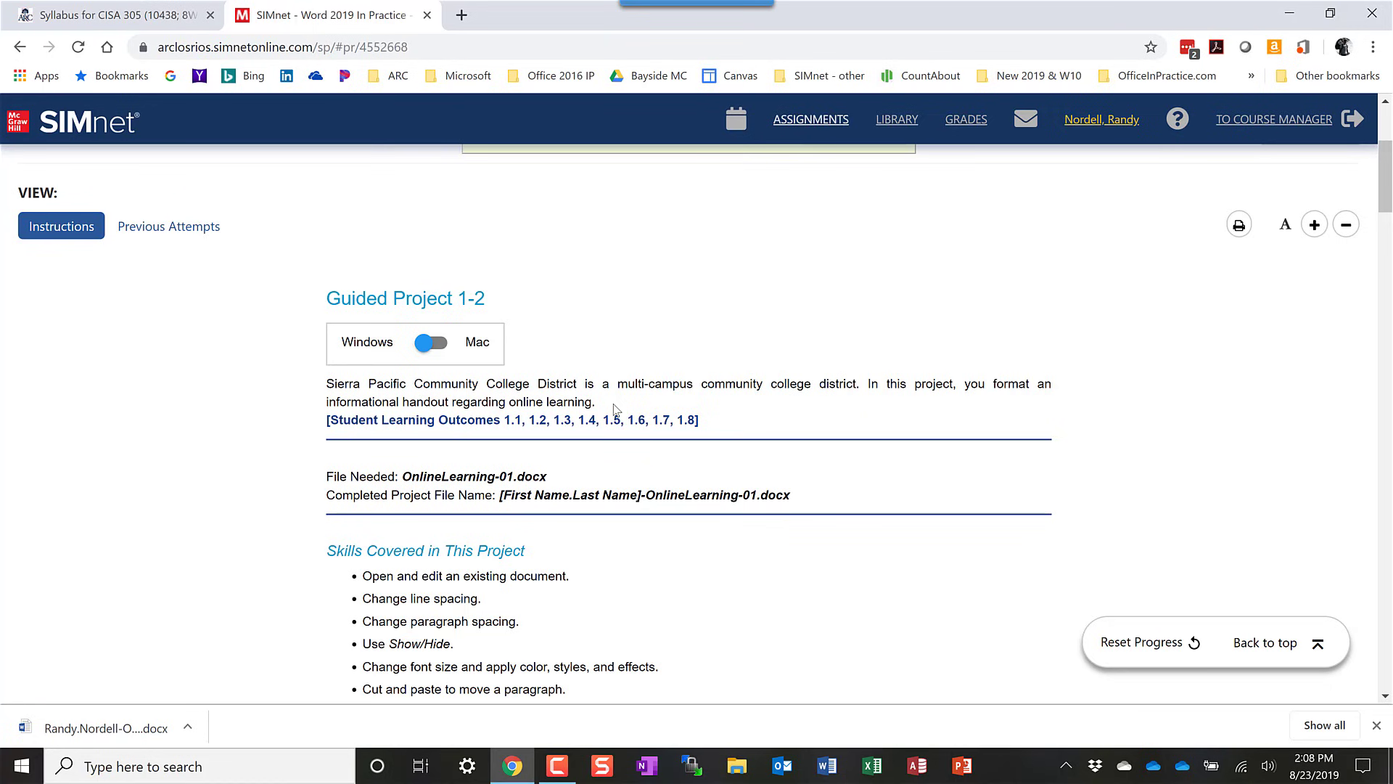
scroll(down, 3)
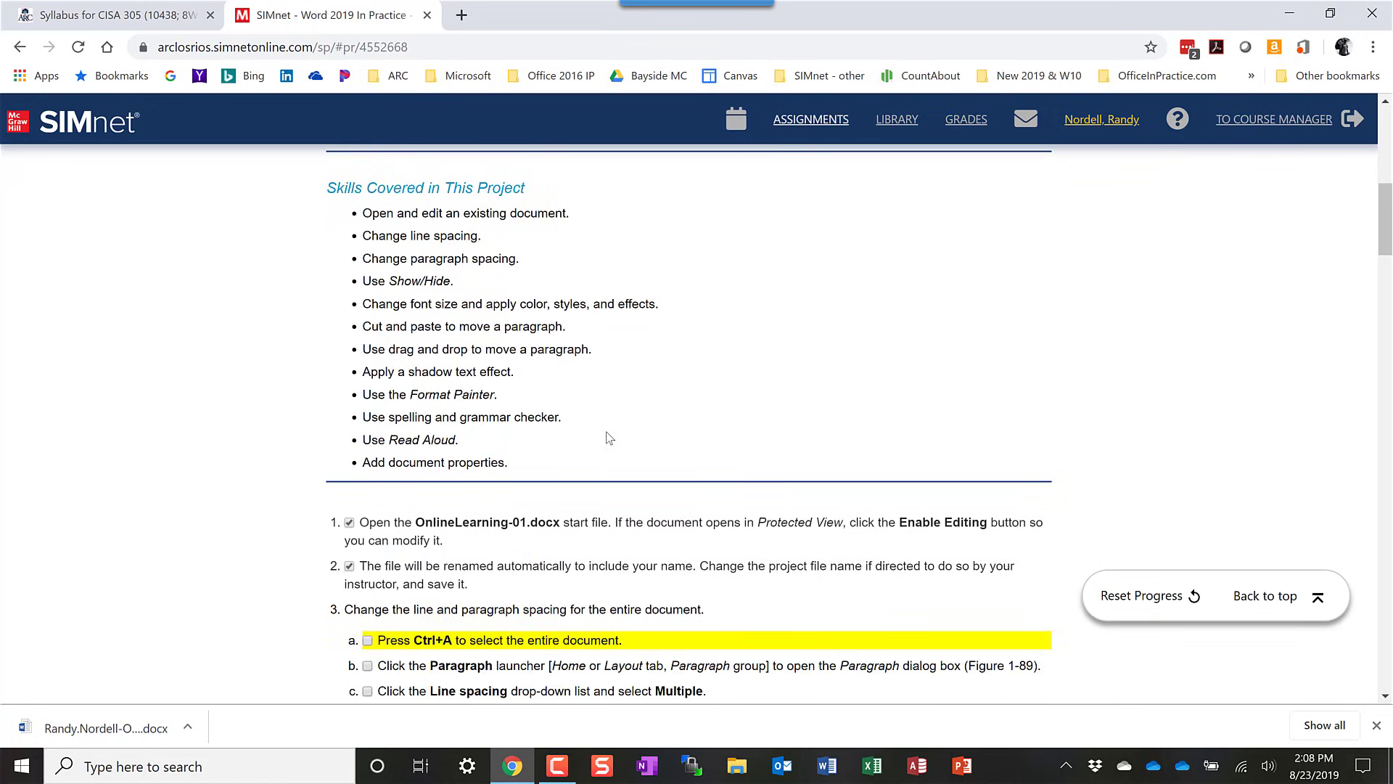
scroll(down, 3)
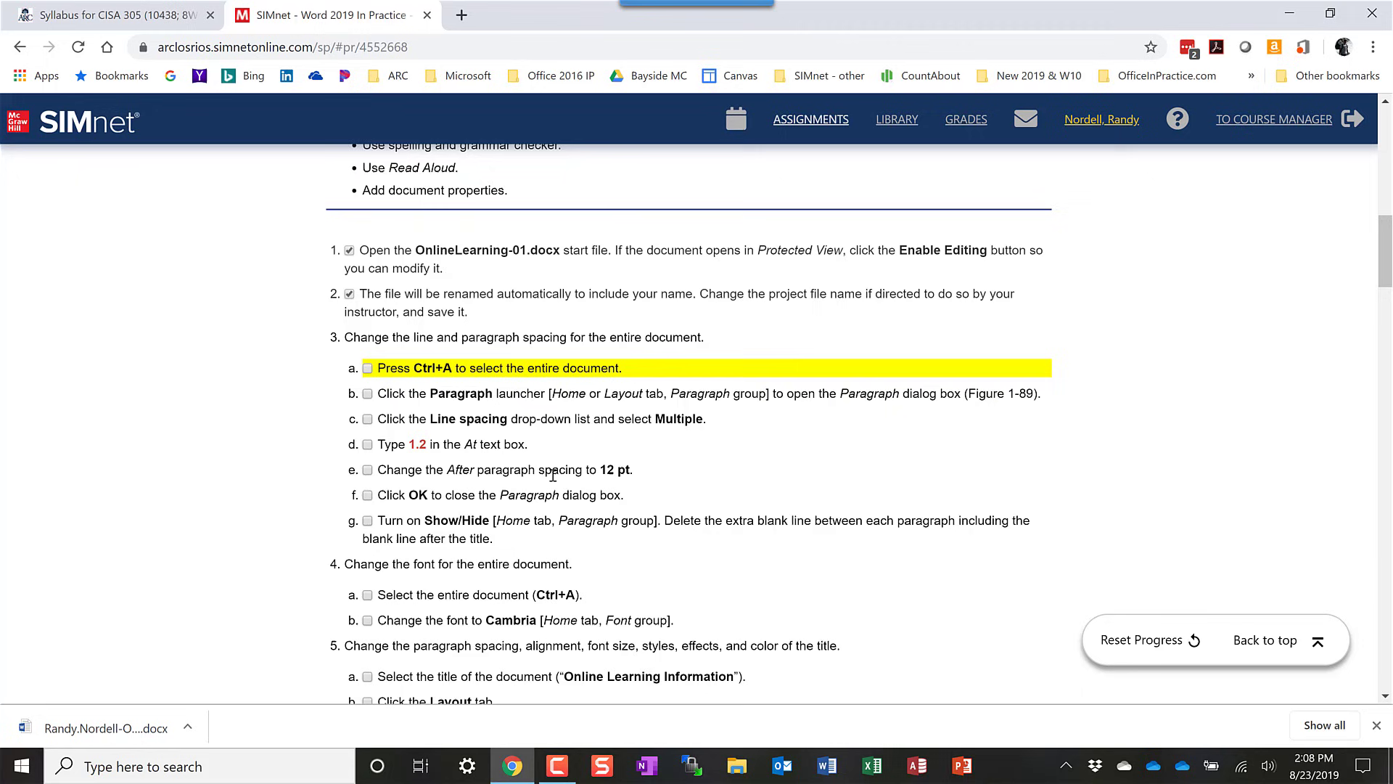
scroll(down, 3)
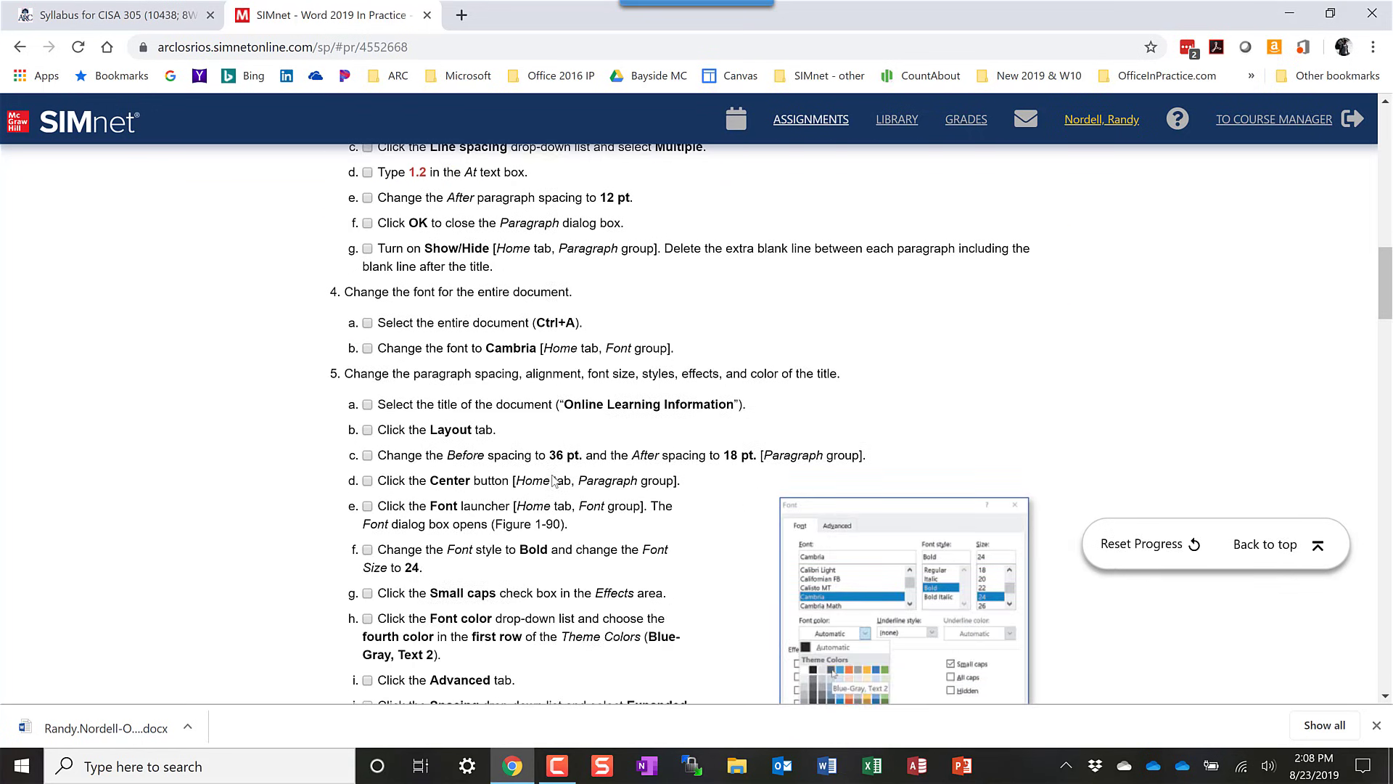
click(826, 764)
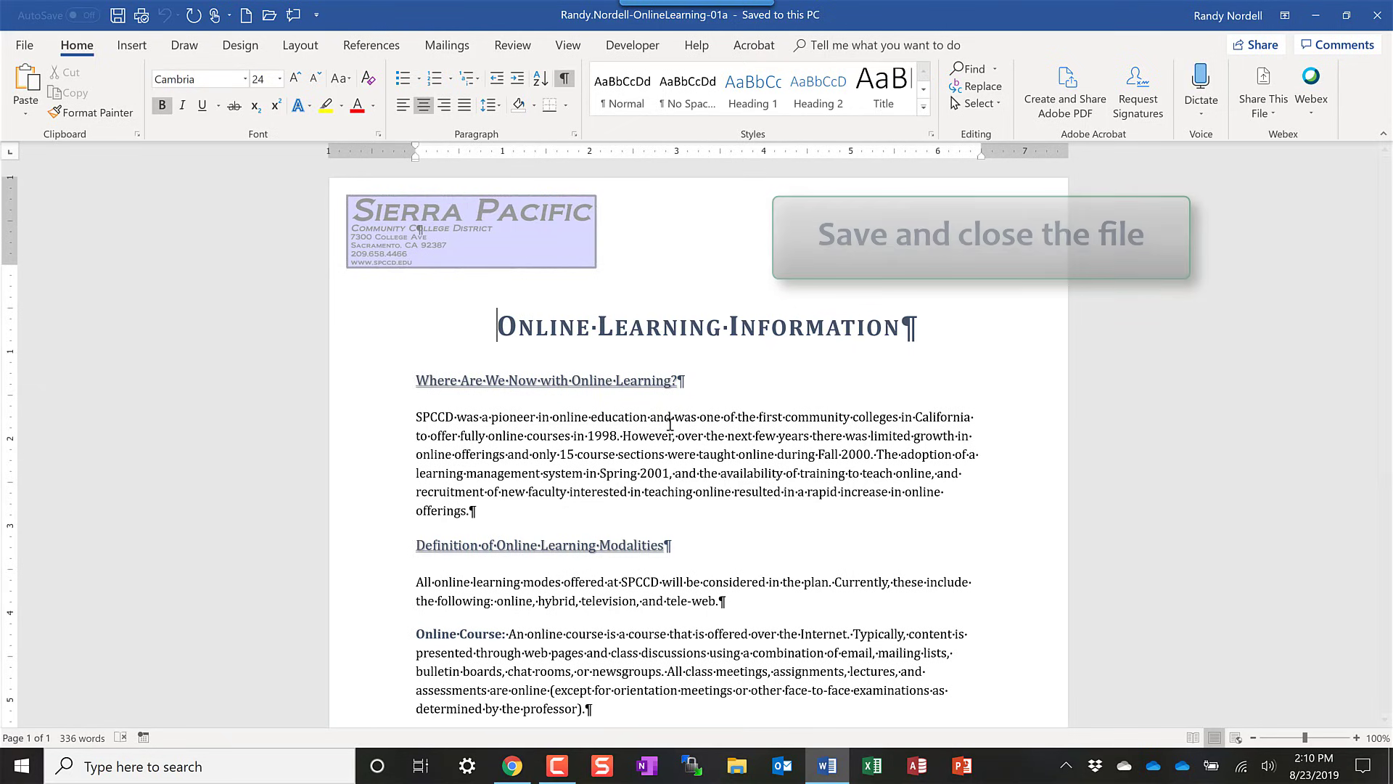
click(511, 765)
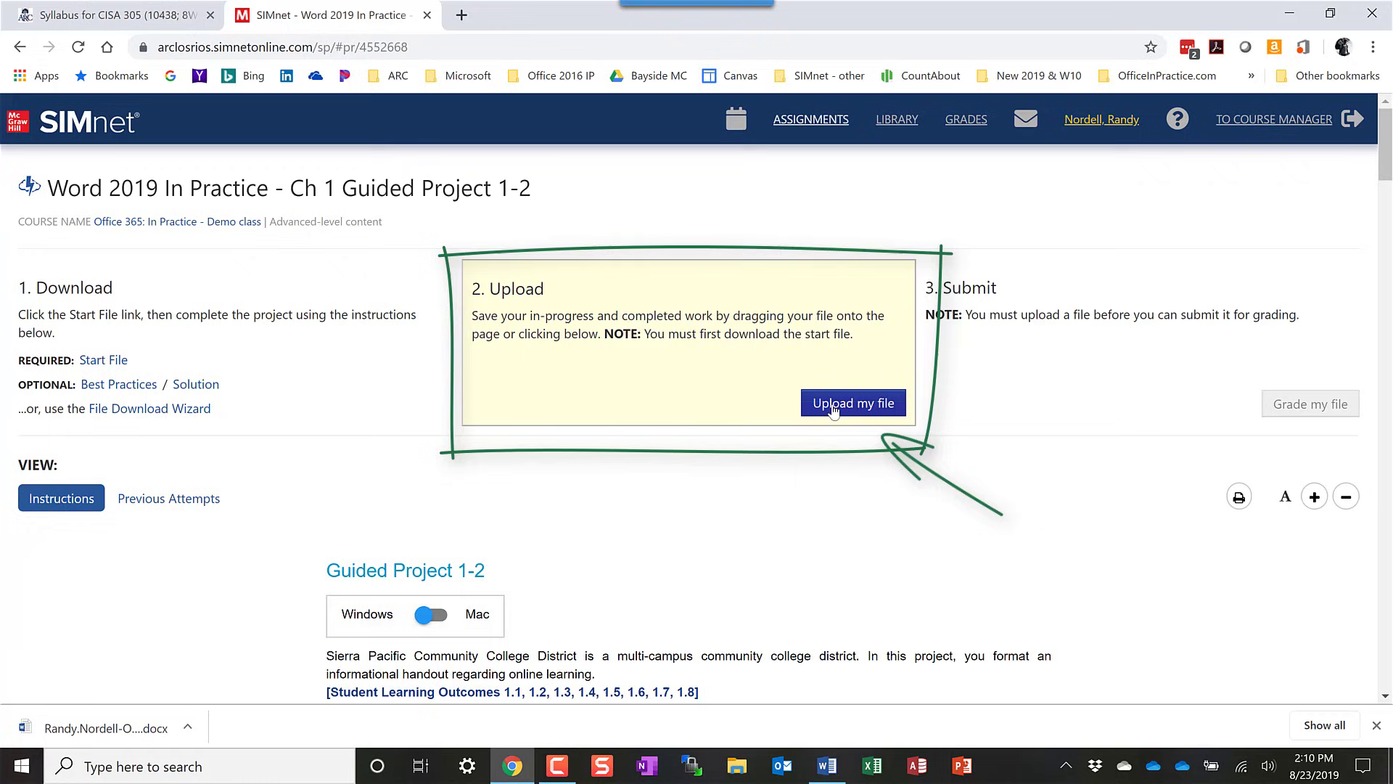
Step: Upload OnlineLearning-01a and submit it for grading, scoring 86% (25/29)
click(851, 404)
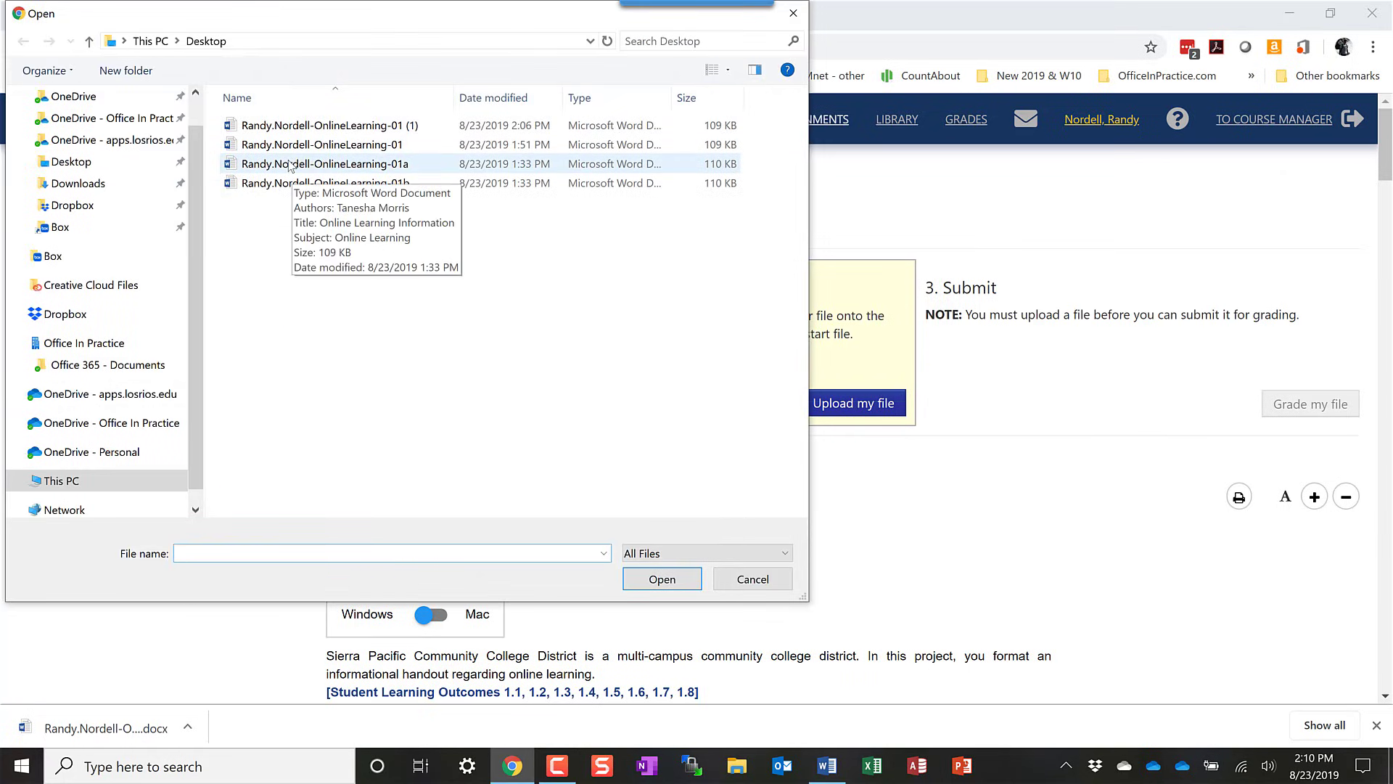
click(661, 578)
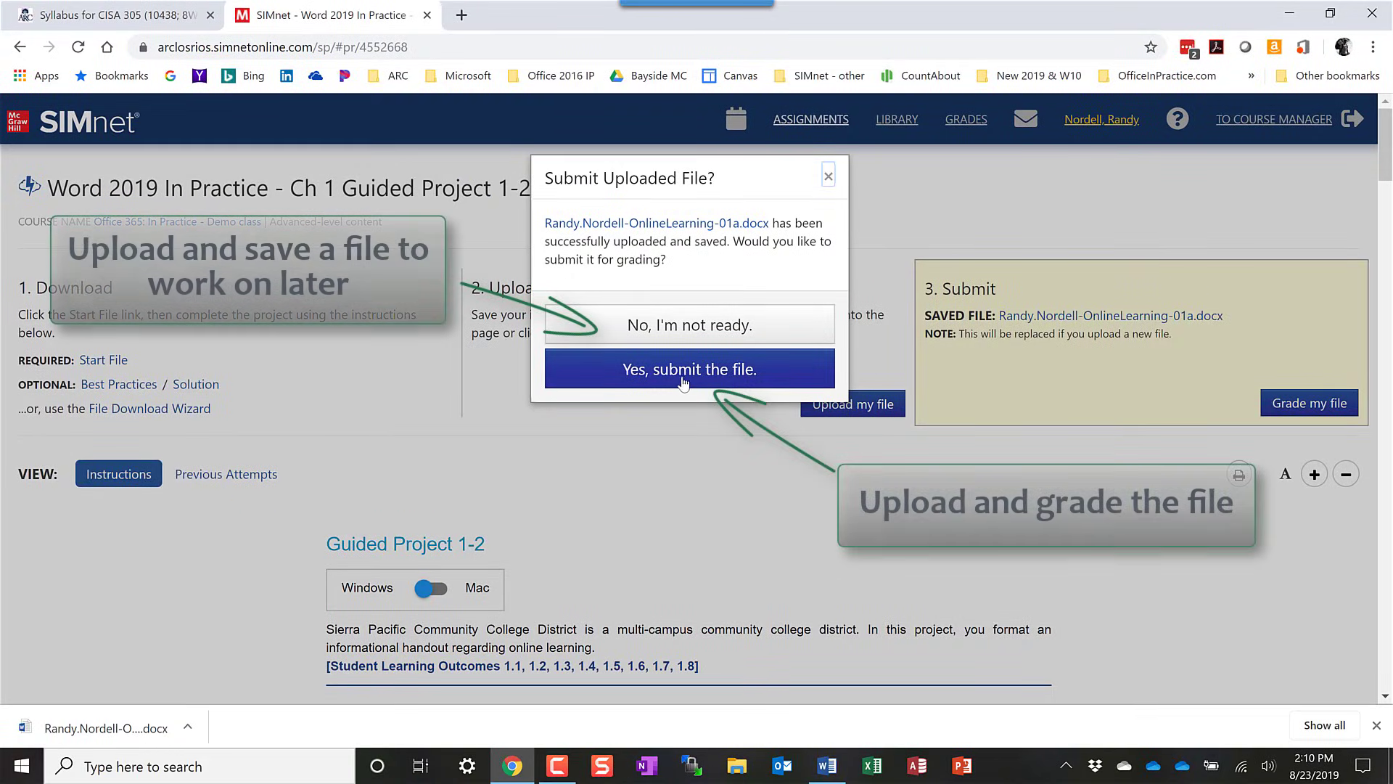
mouse_move(677, 331)
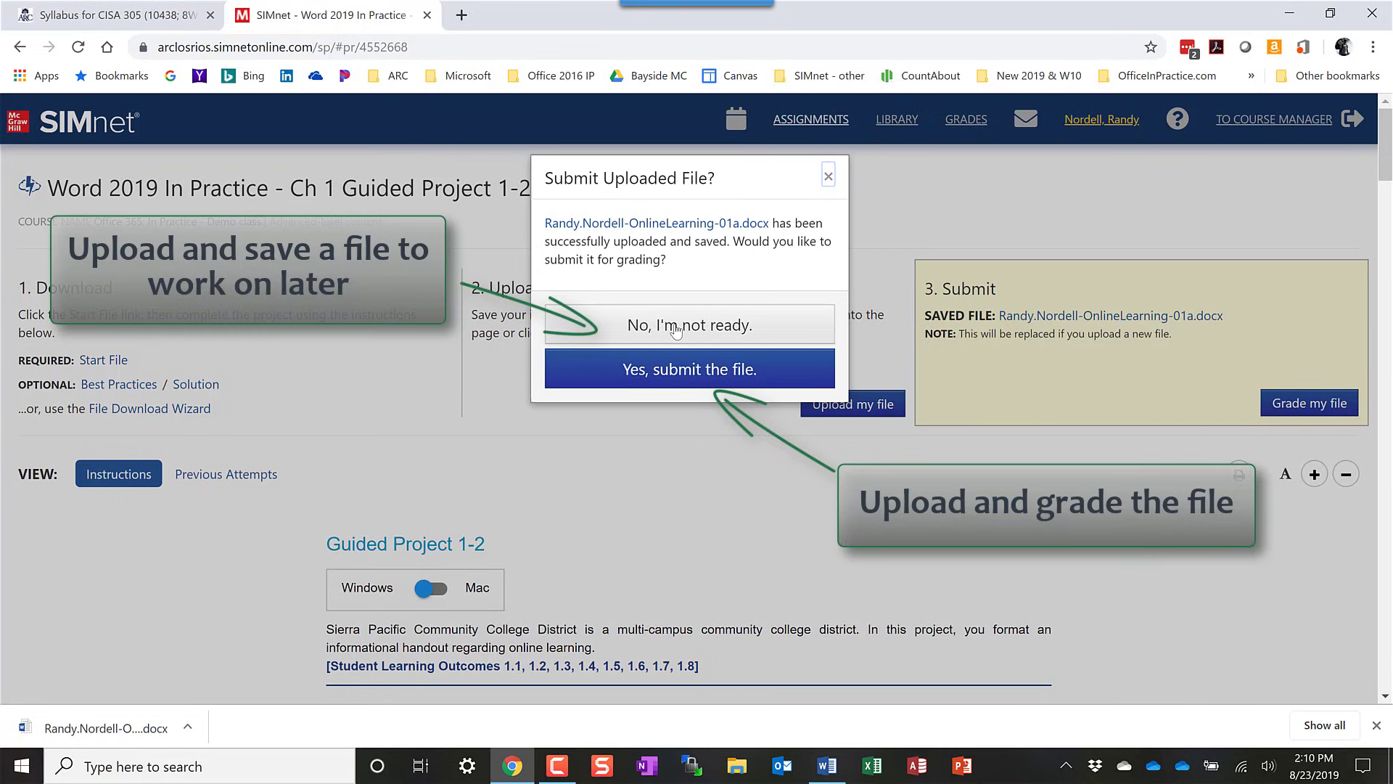
mouse_move(688, 382)
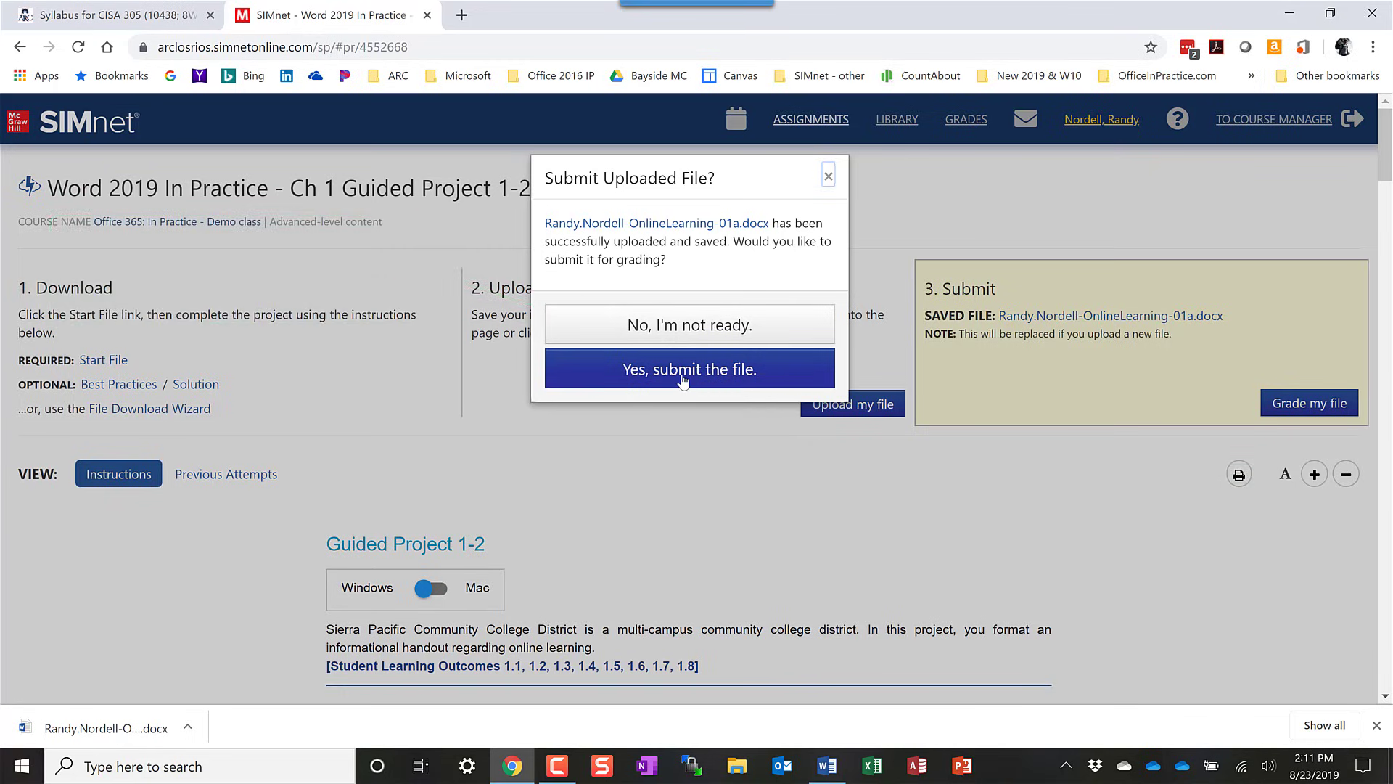
click(688, 370)
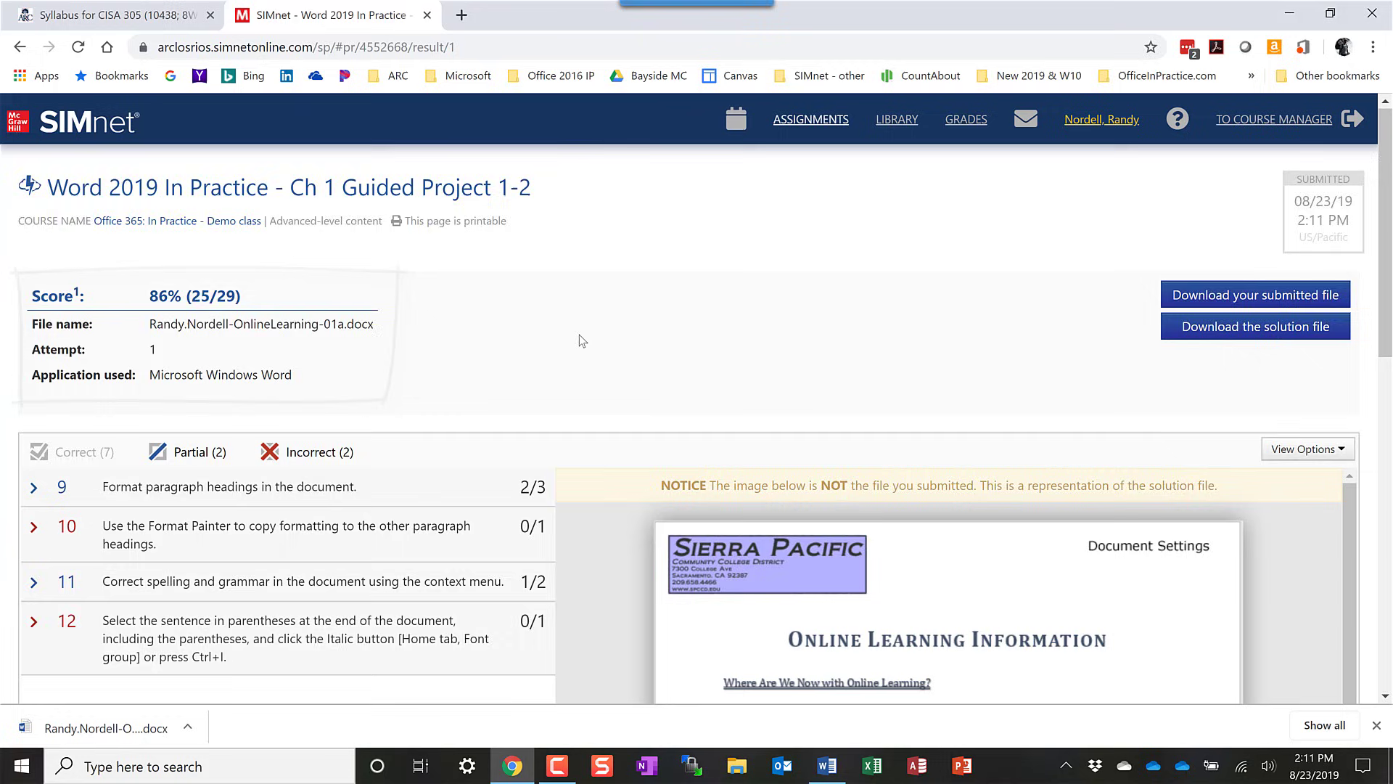
Step: Scroll to the partial and incorrect items 9–12 and the annotated solution preview
scroll(down, 3)
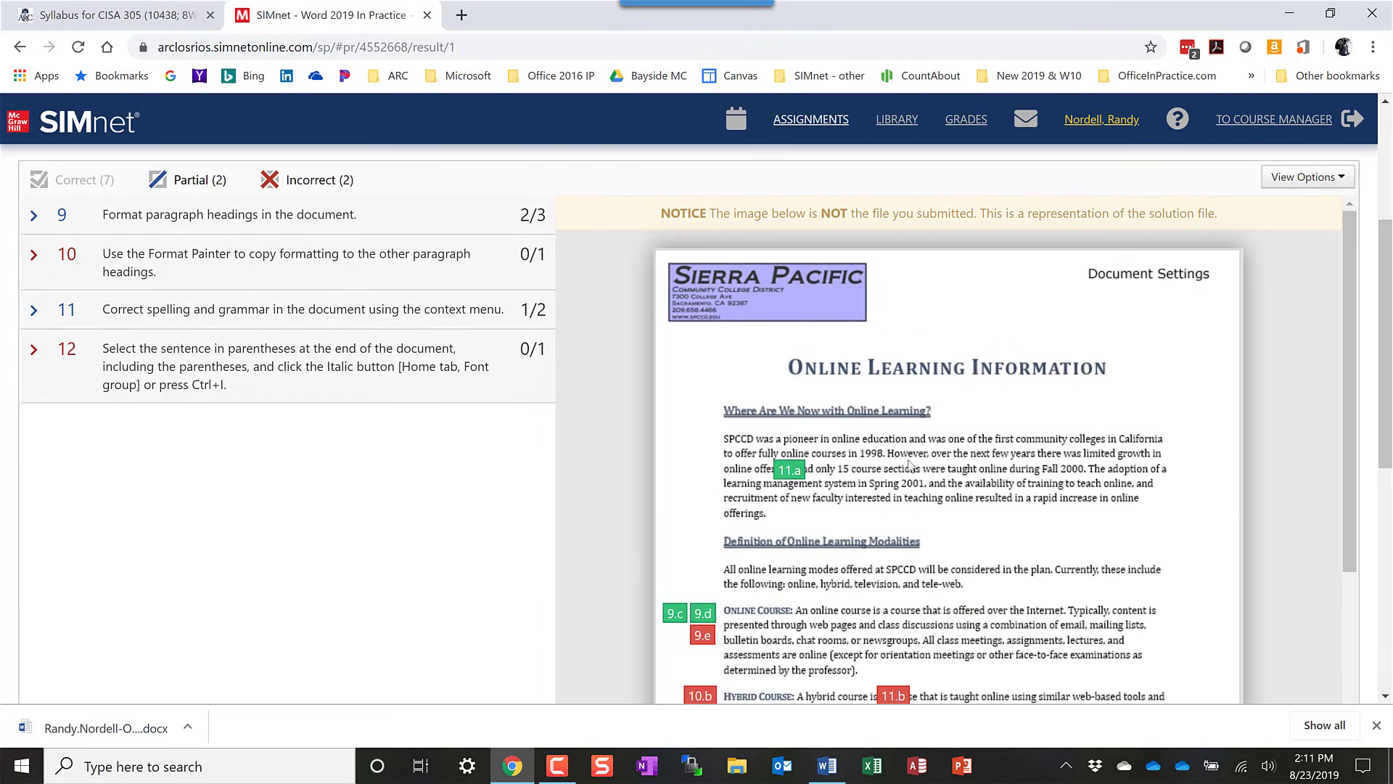
mouse_move(943, 507)
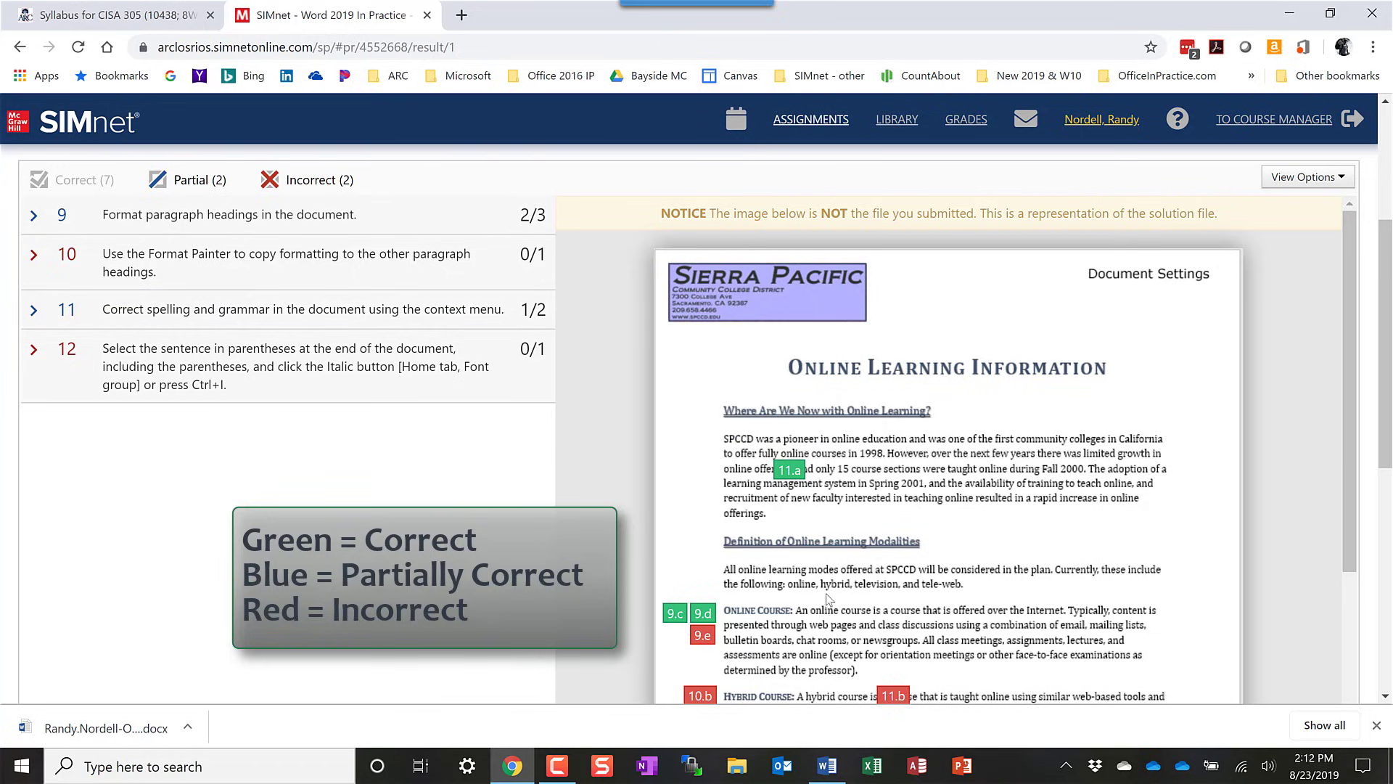
mouse_move(908, 519)
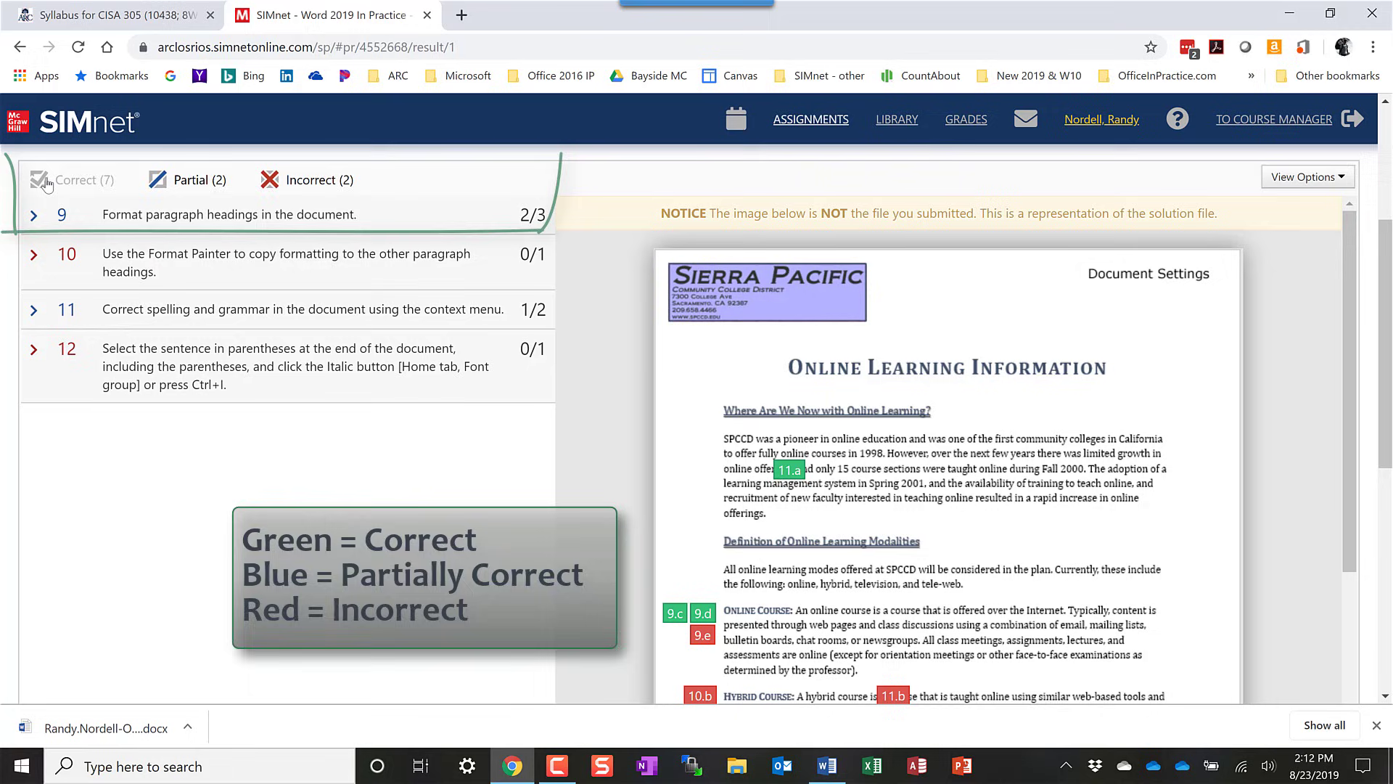
click(82, 179)
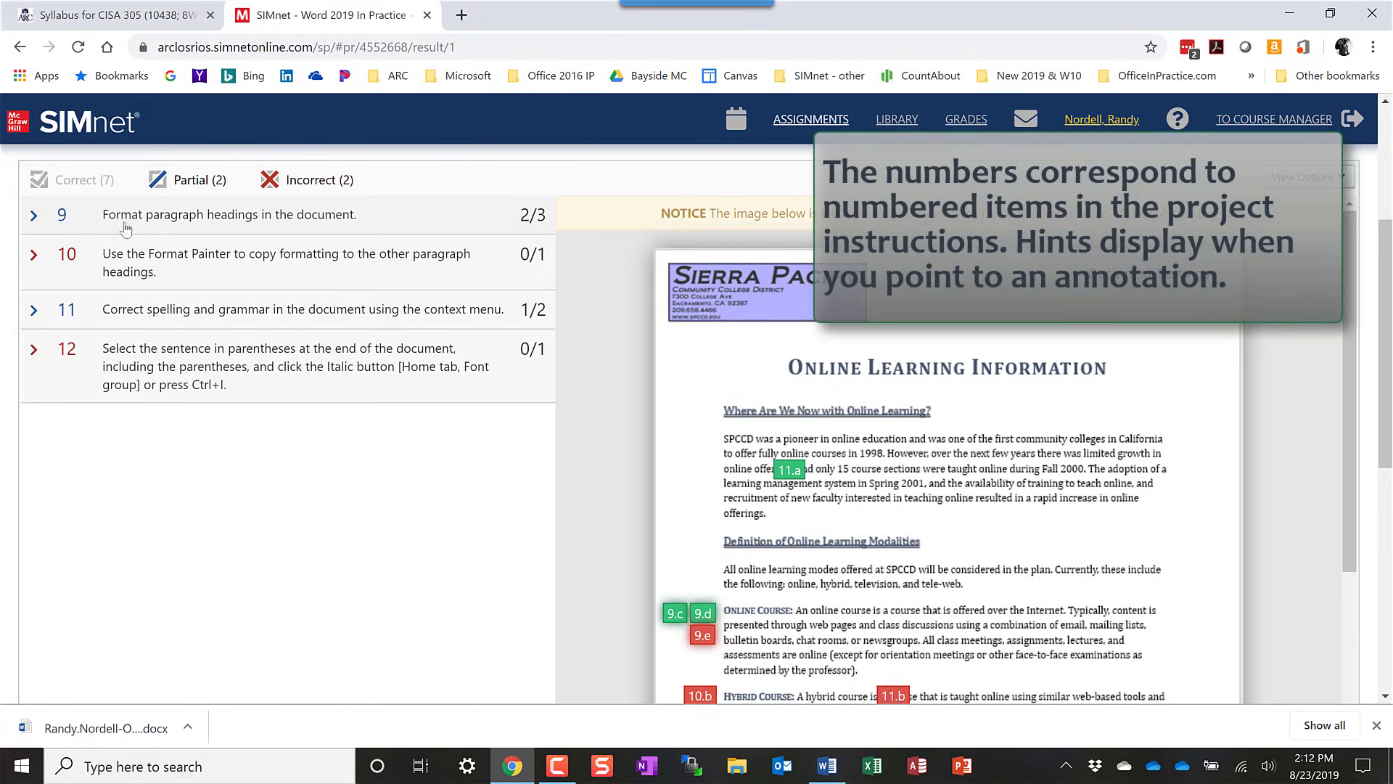
mouse_move(36, 219)
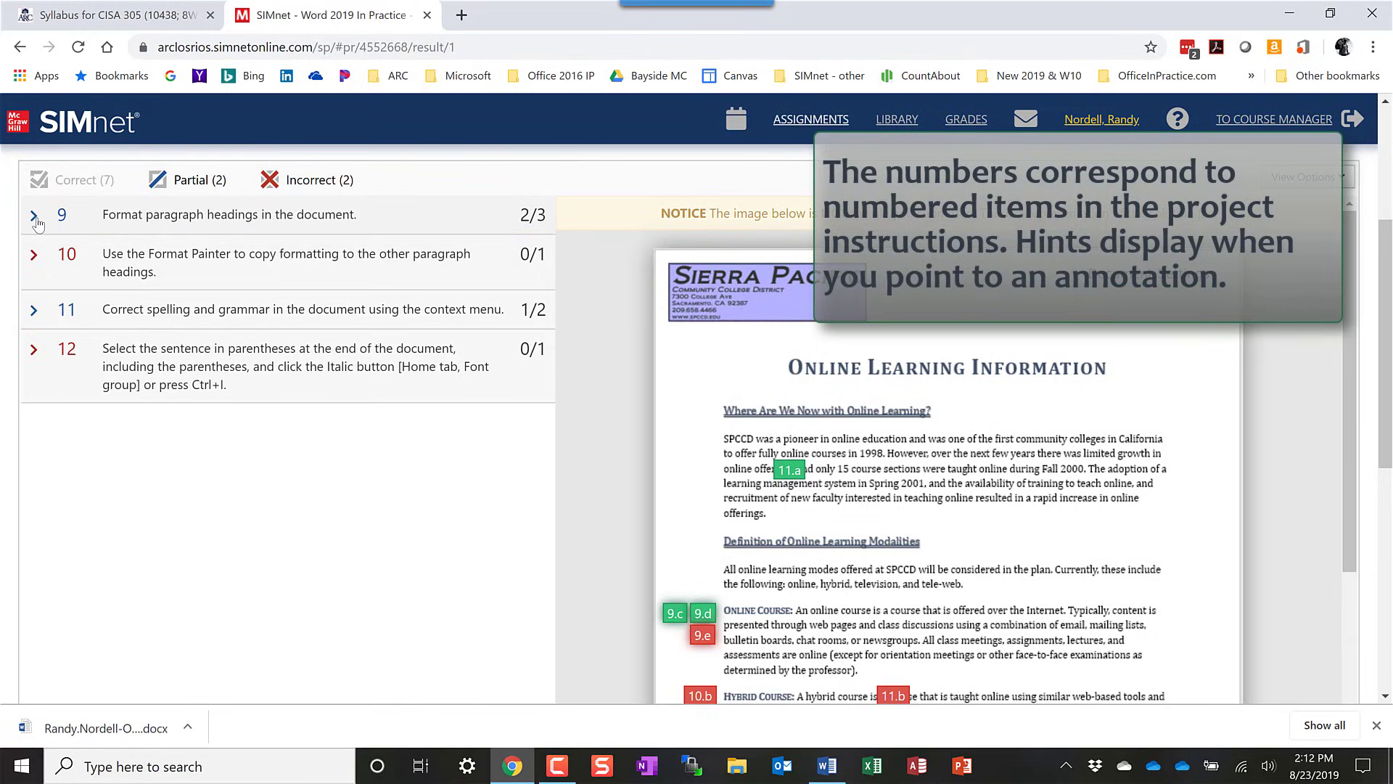
Step: Expand item 9 to show the missing small caps on the Online Course heading
click(34, 218)
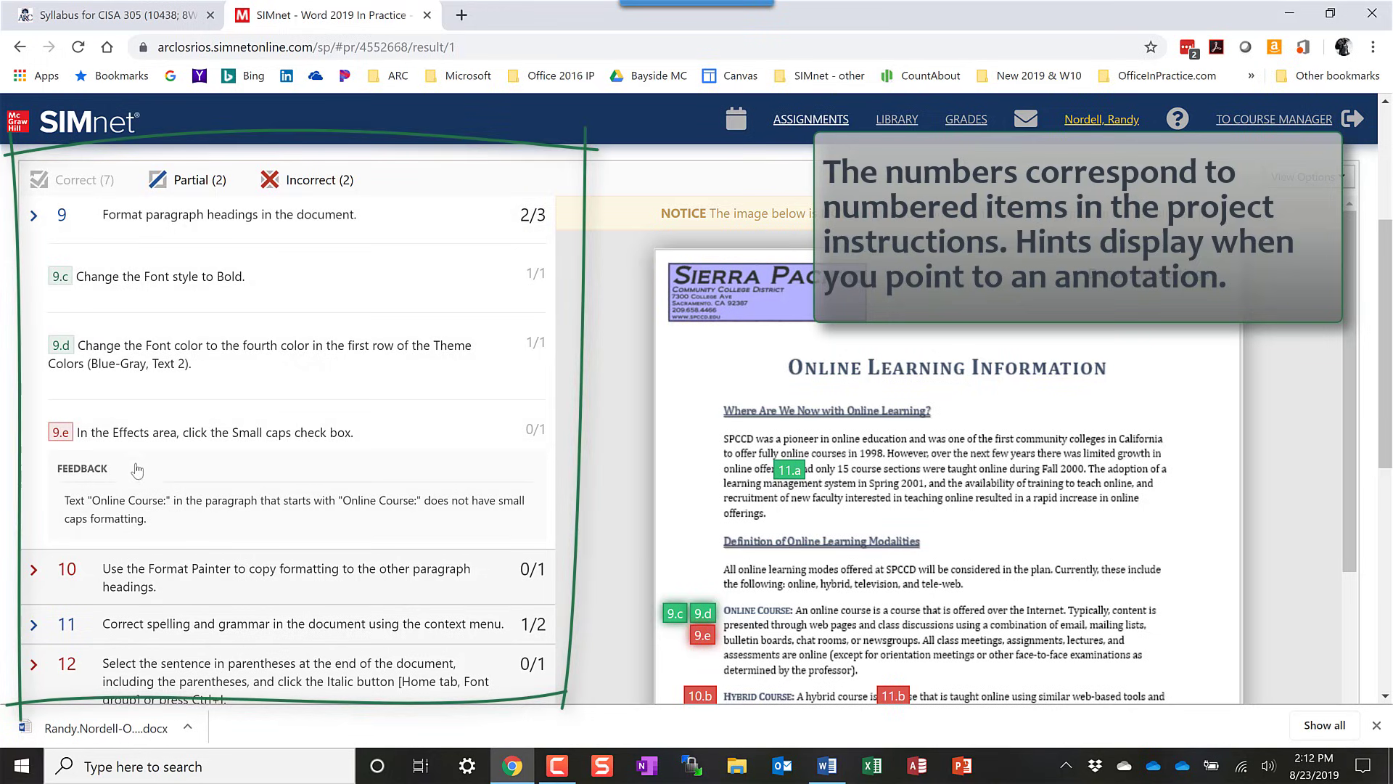
mouse_move(199, 450)
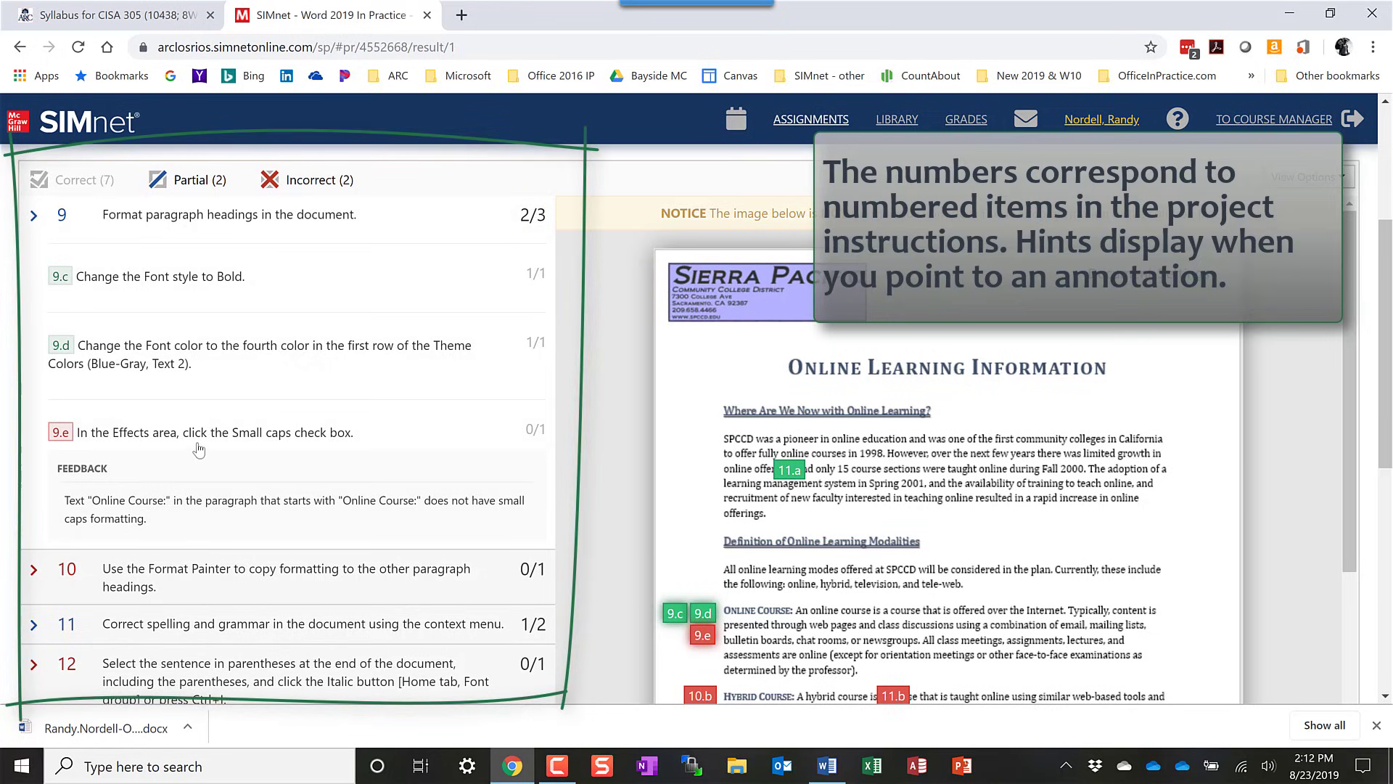
mouse_move(176, 435)
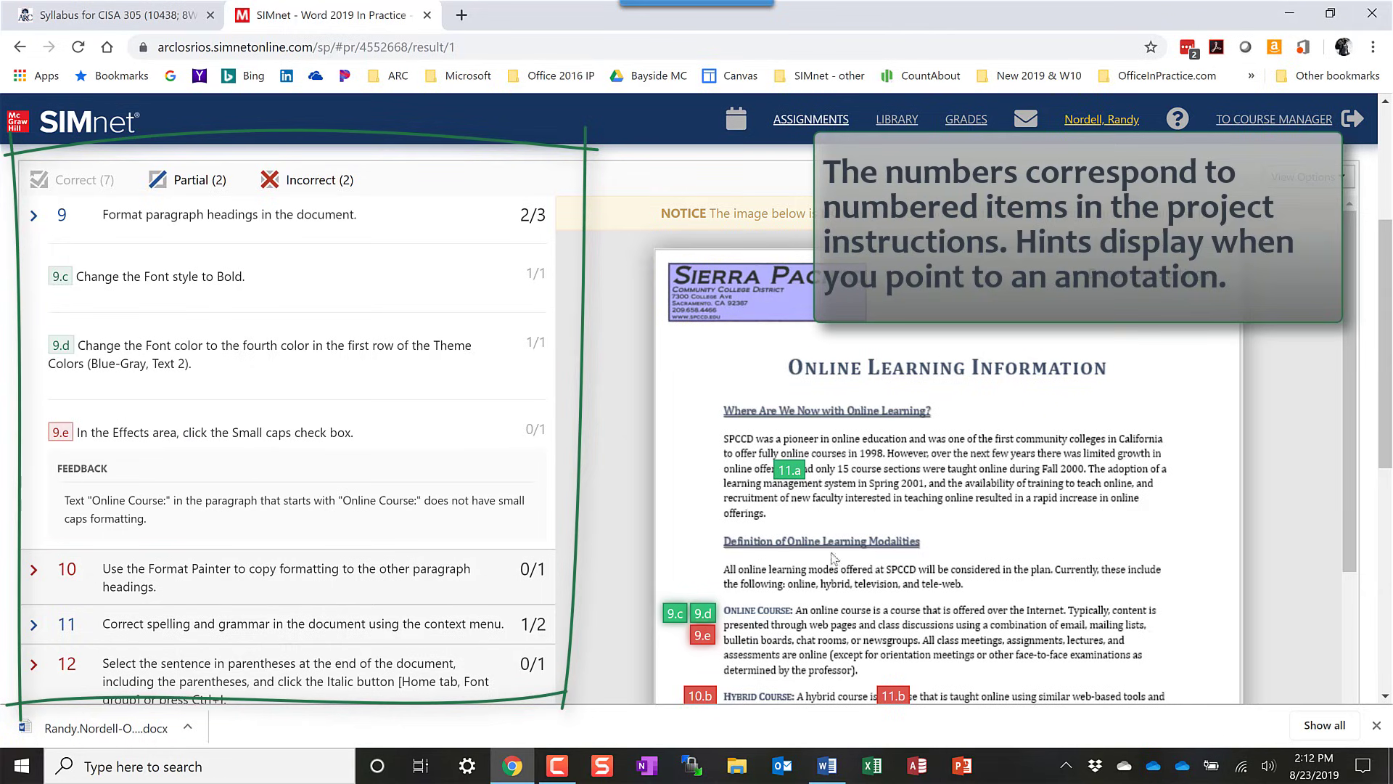
mouse_move(789, 469)
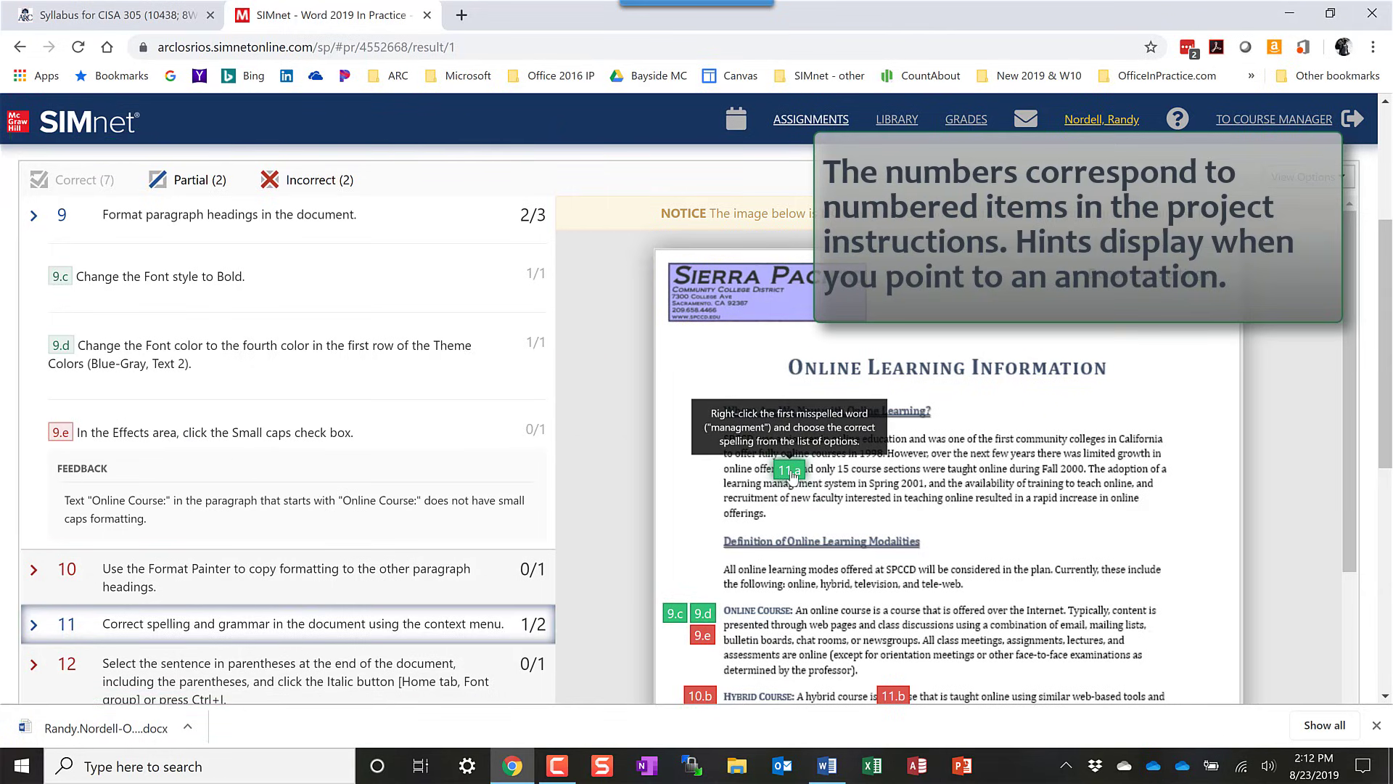
mouse_move(894, 525)
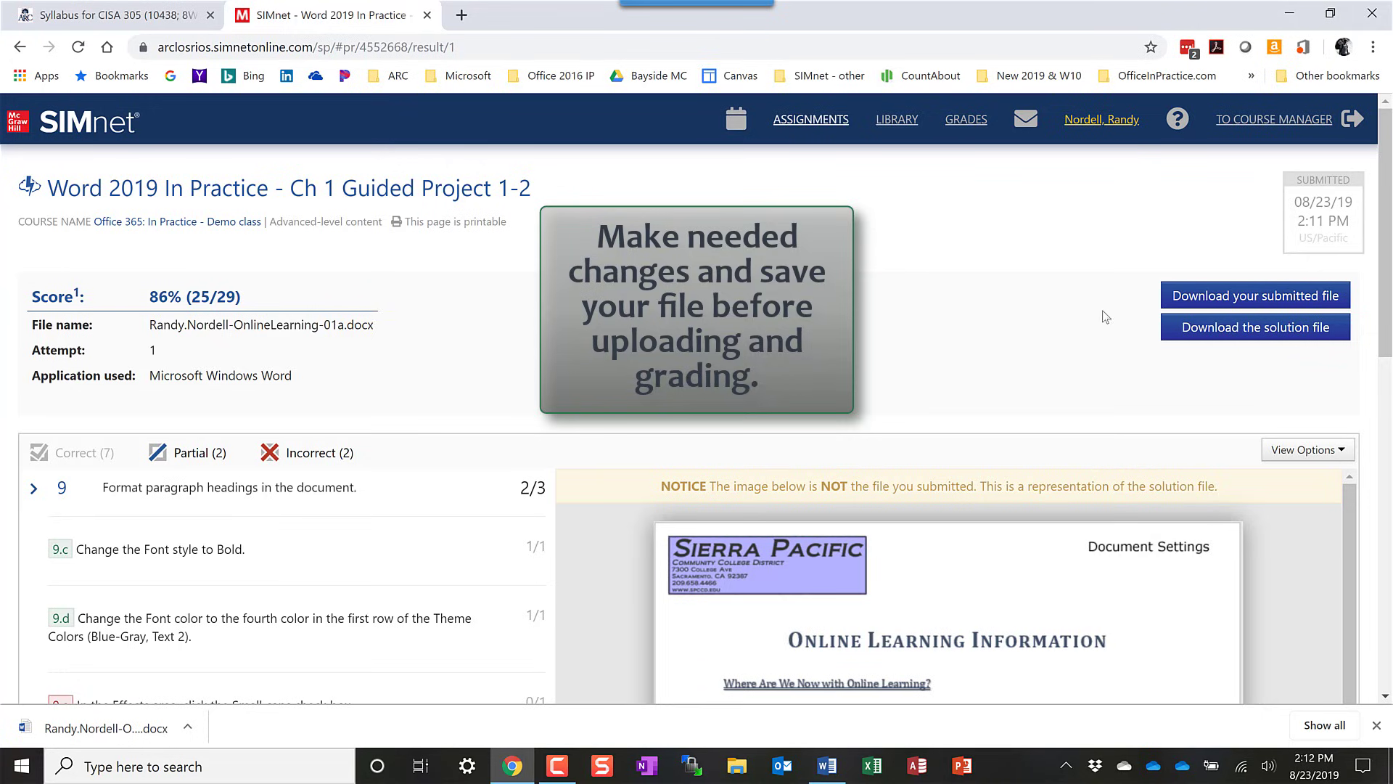
mouse_move(1255, 295)
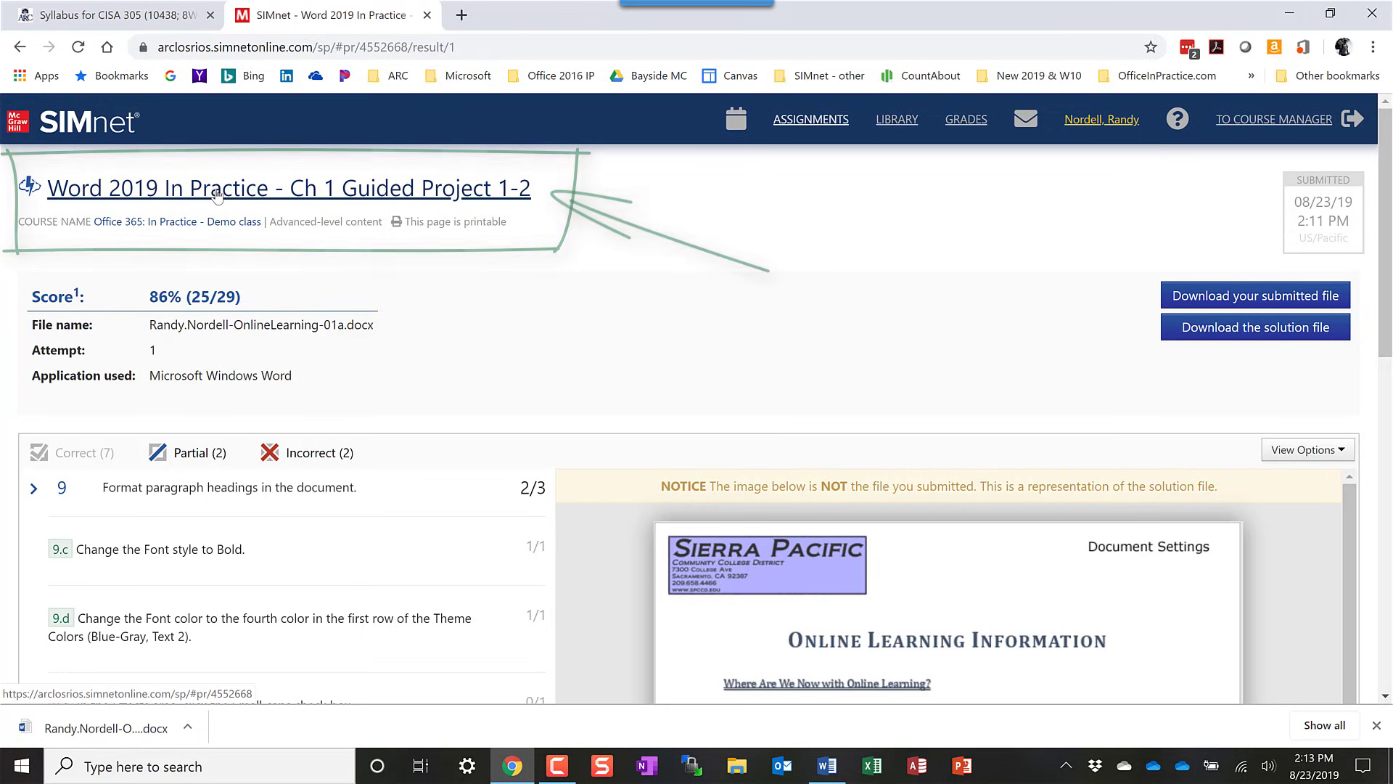
Step: Upload the corrected OnlineLearning-01b file and submit it, scoring 100% (29/29)
click(288, 187)
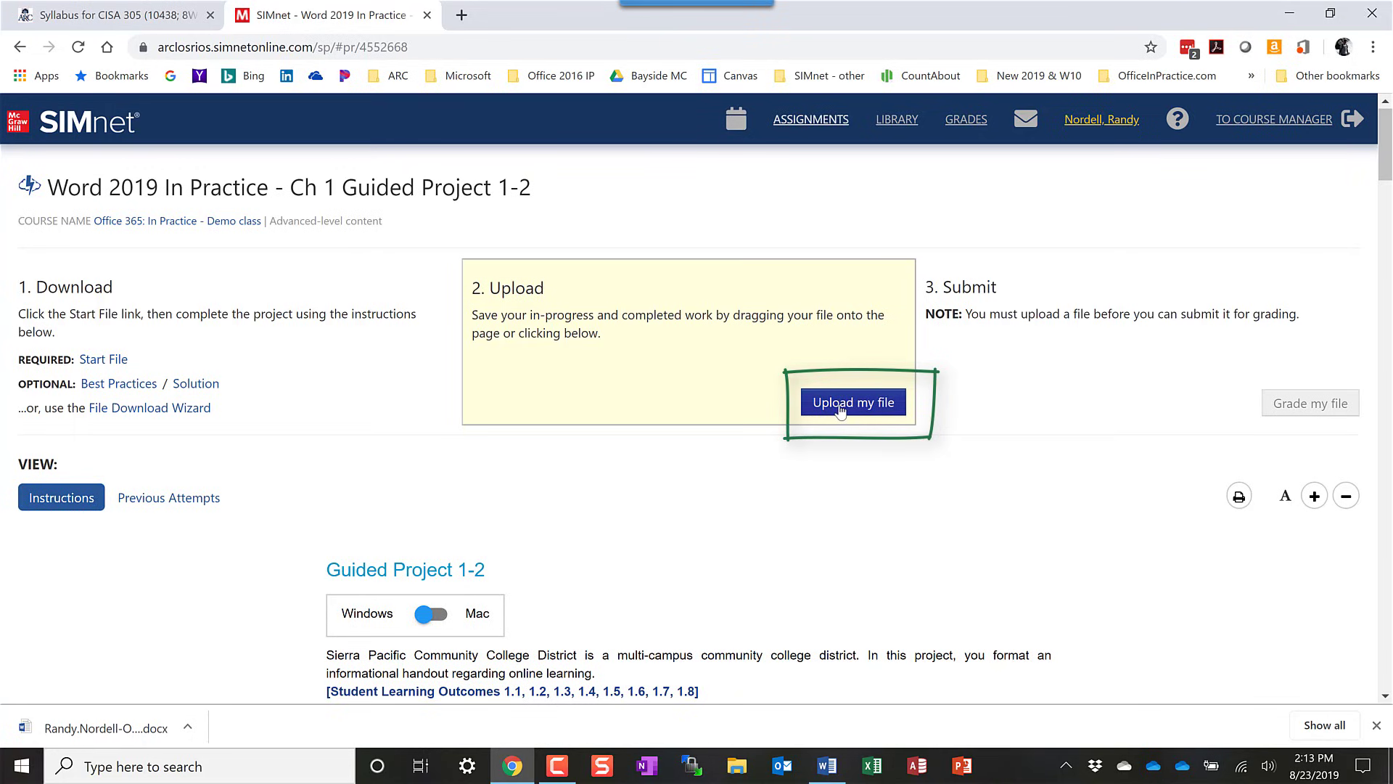
click(851, 403)
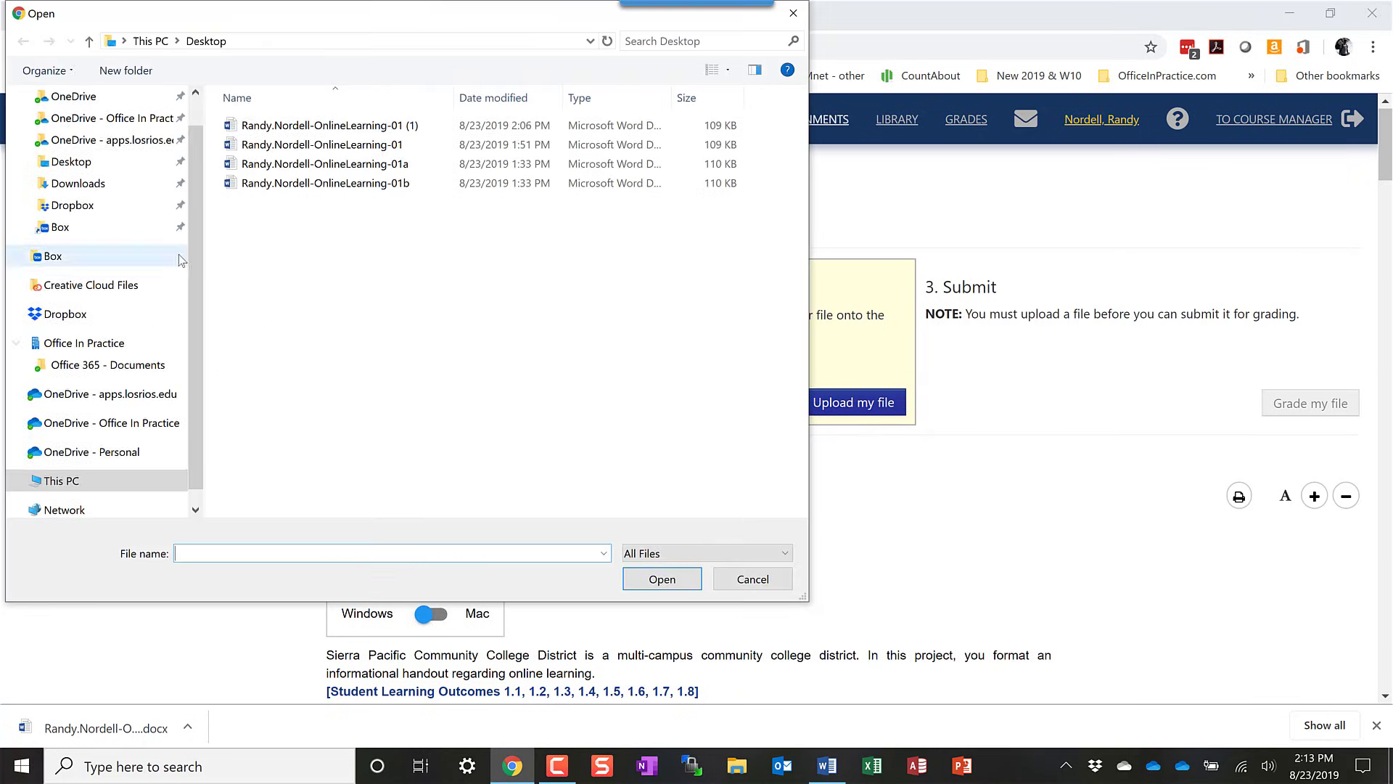
click(661, 579)
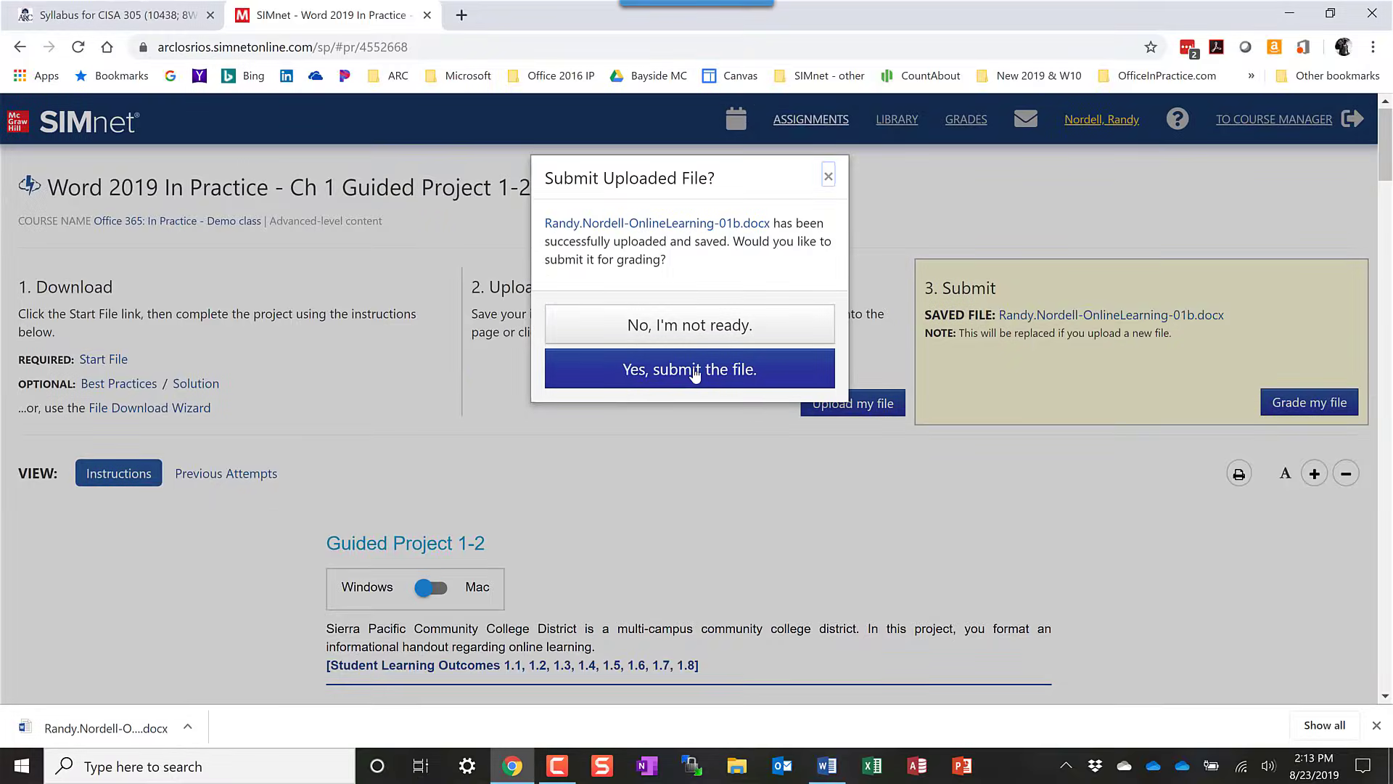
click(689, 369)
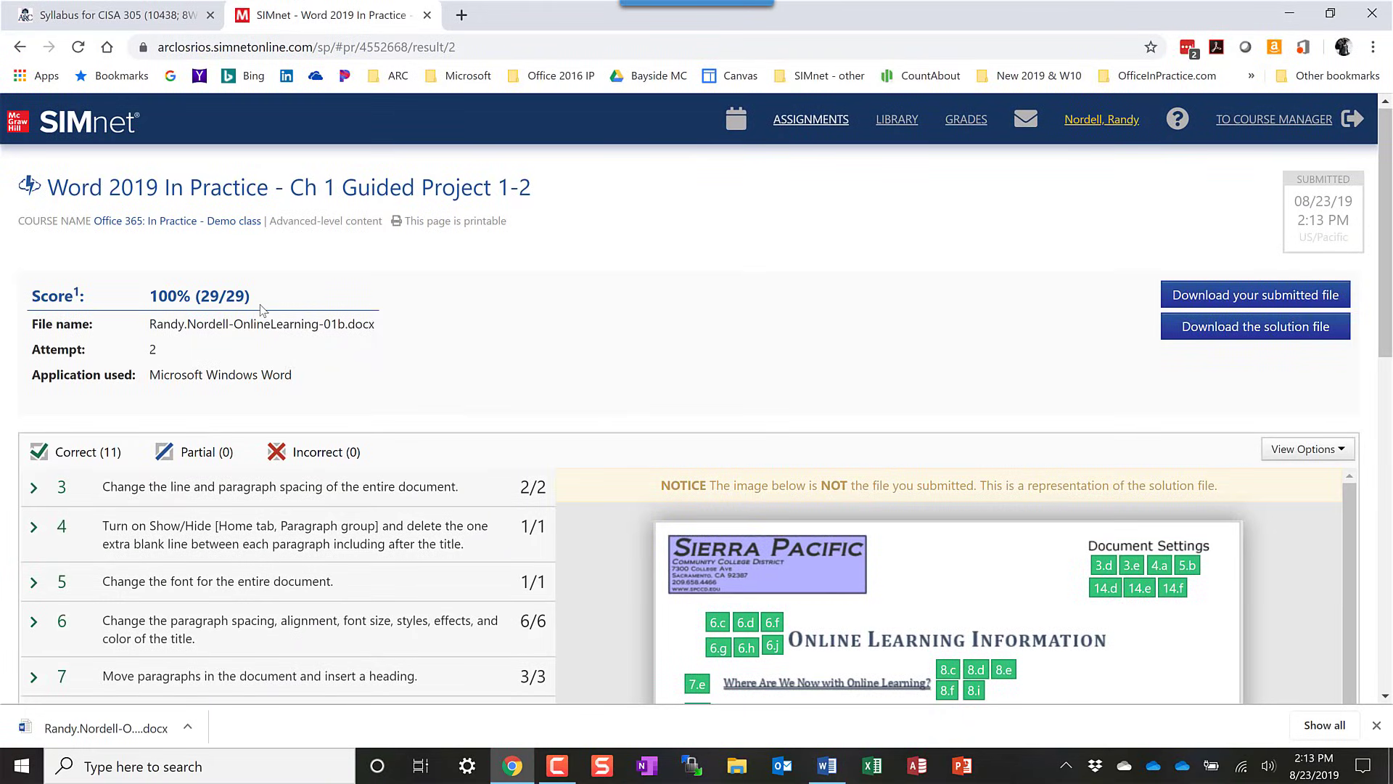
Step: Scroll through the Attempt 2 results showing 100% (29/29)
scroll(down, 3)
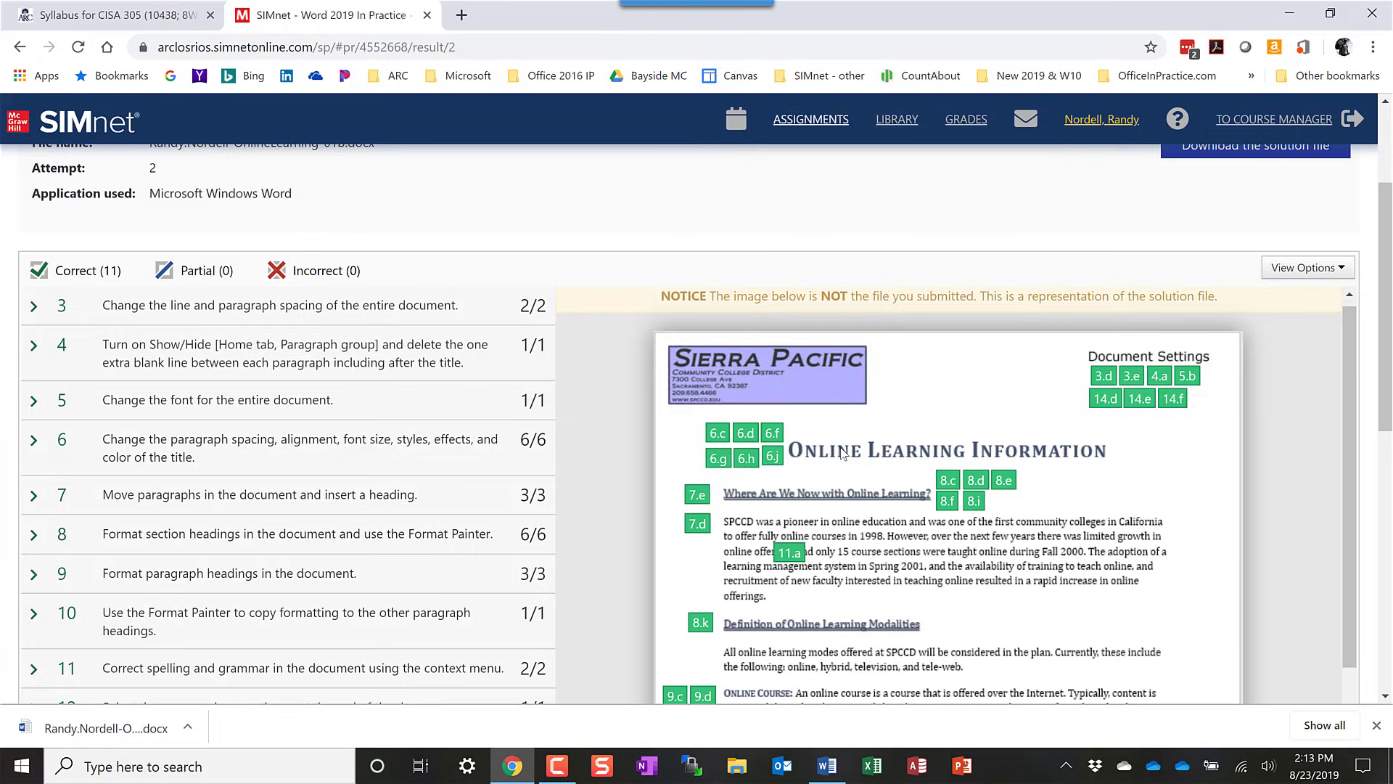
scroll(down, 3)
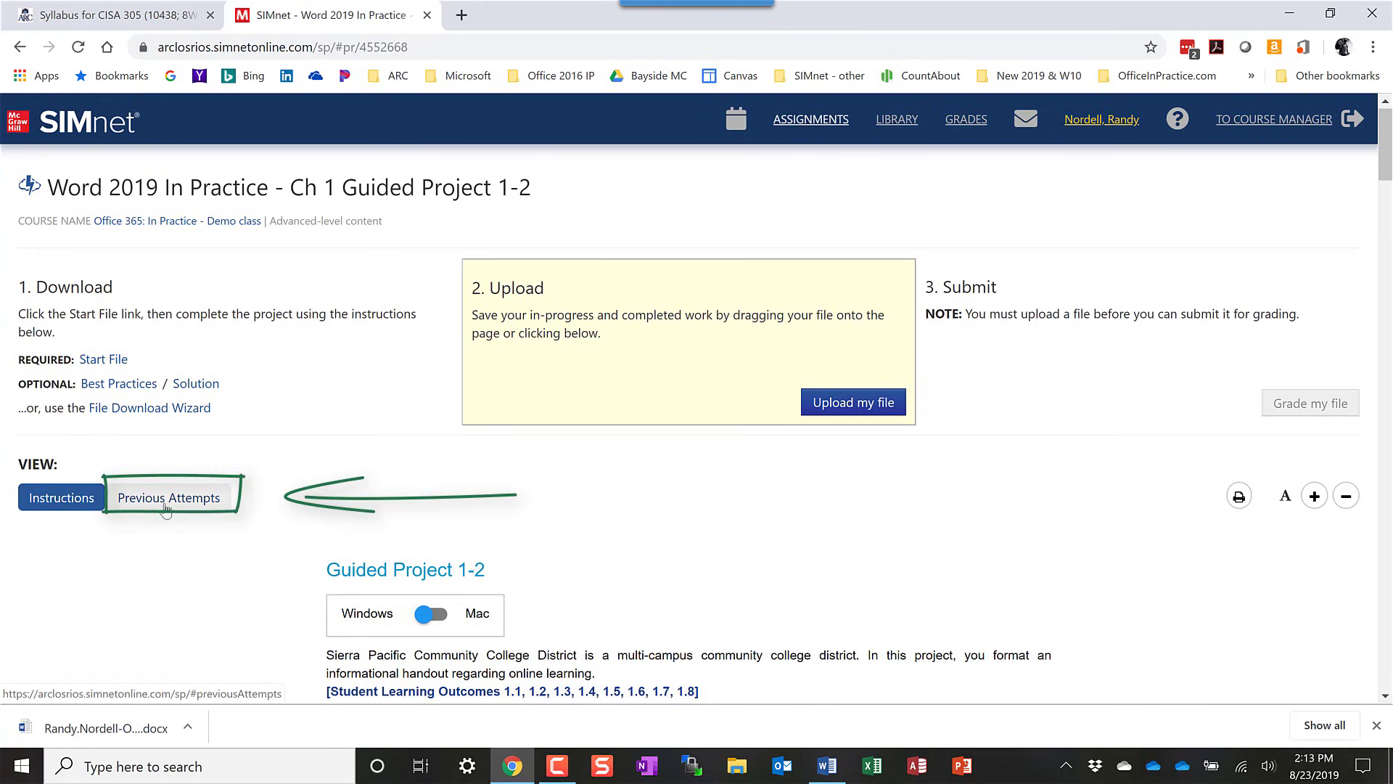
Step: List previous attempts (100% and 86%) and reopen Attempt 1's results
click(168, 498)
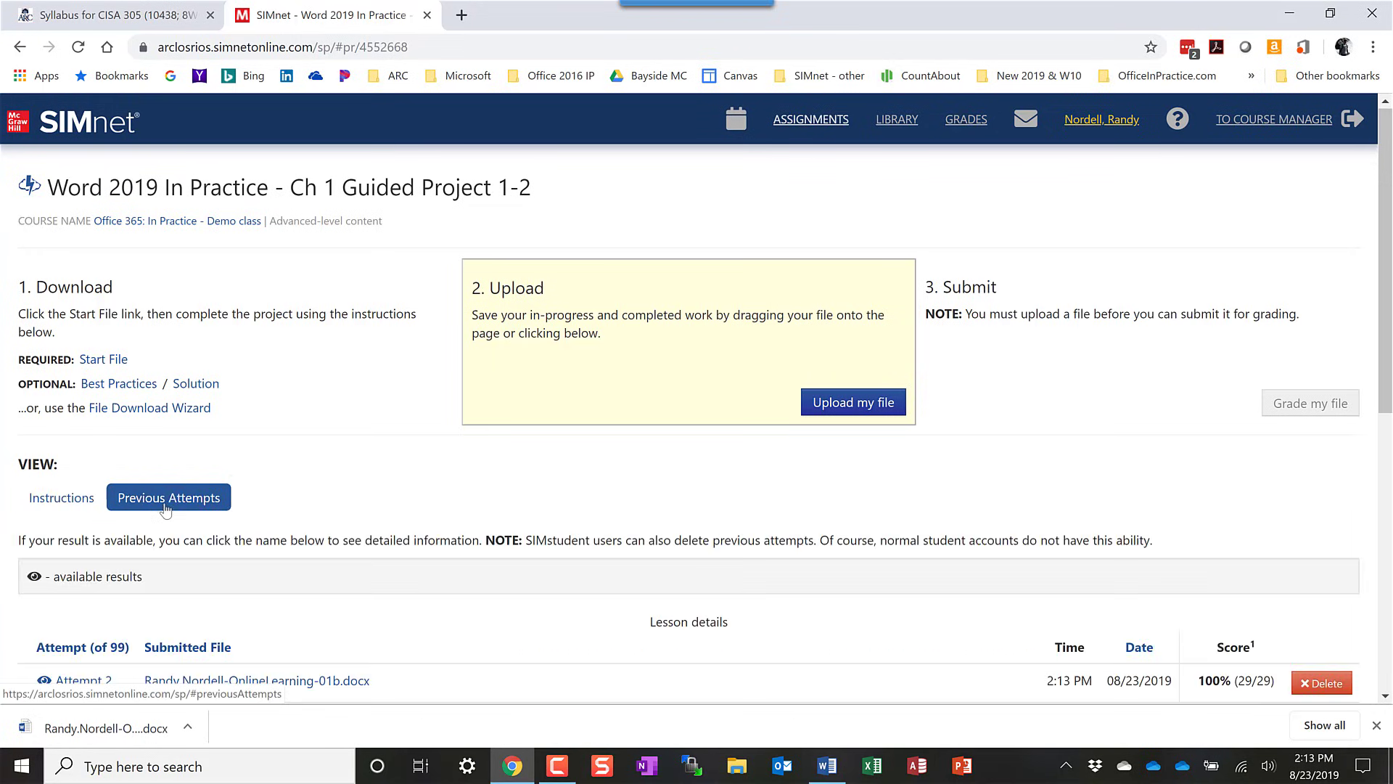
scroll(down, 3)
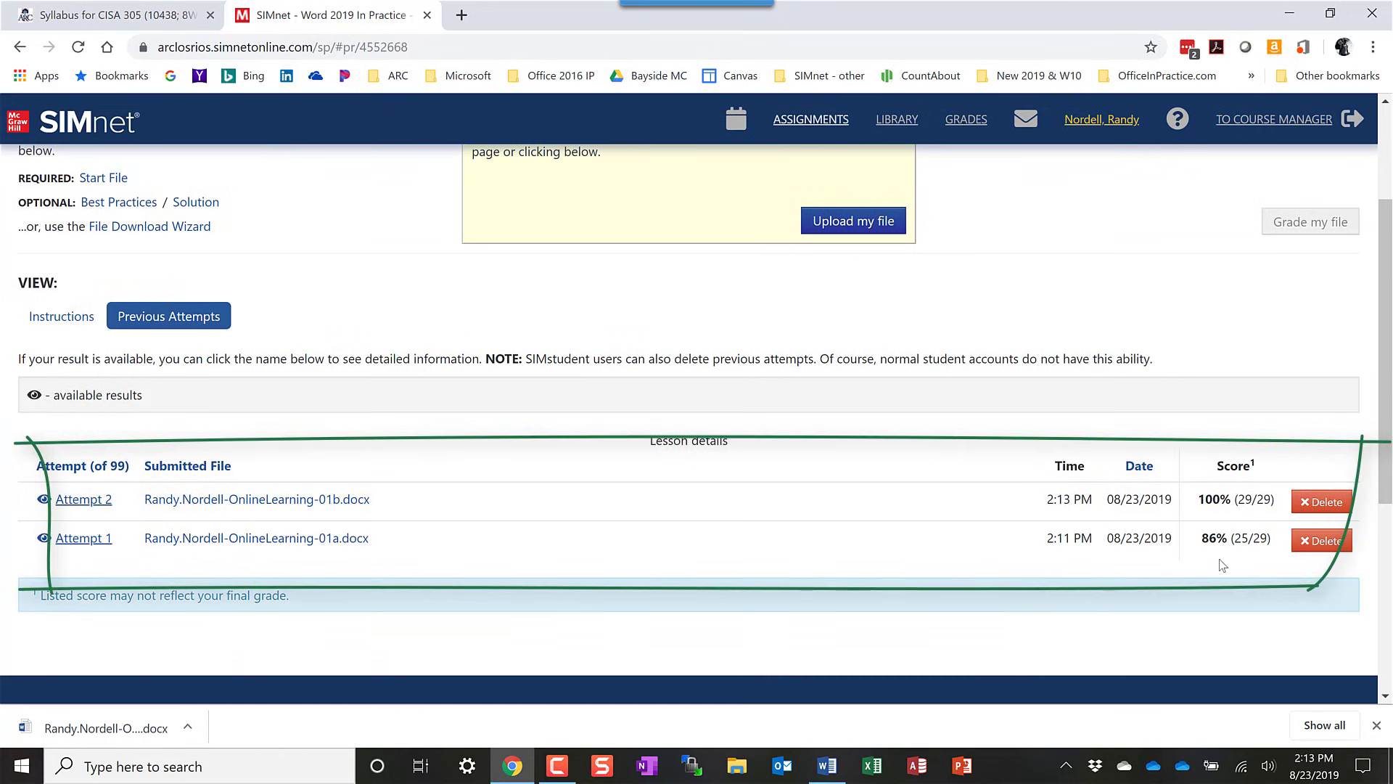
mouse_move(1290, 498)
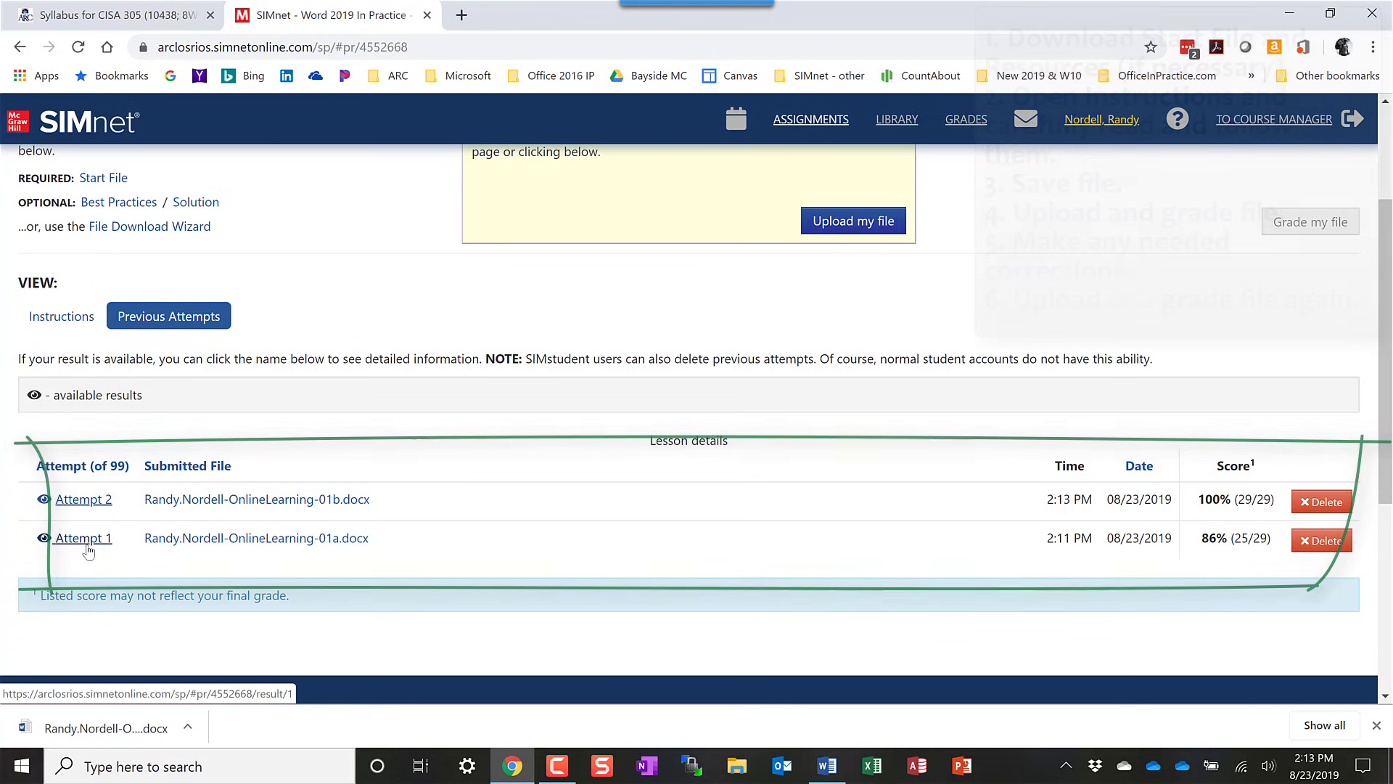
click(79, 538)
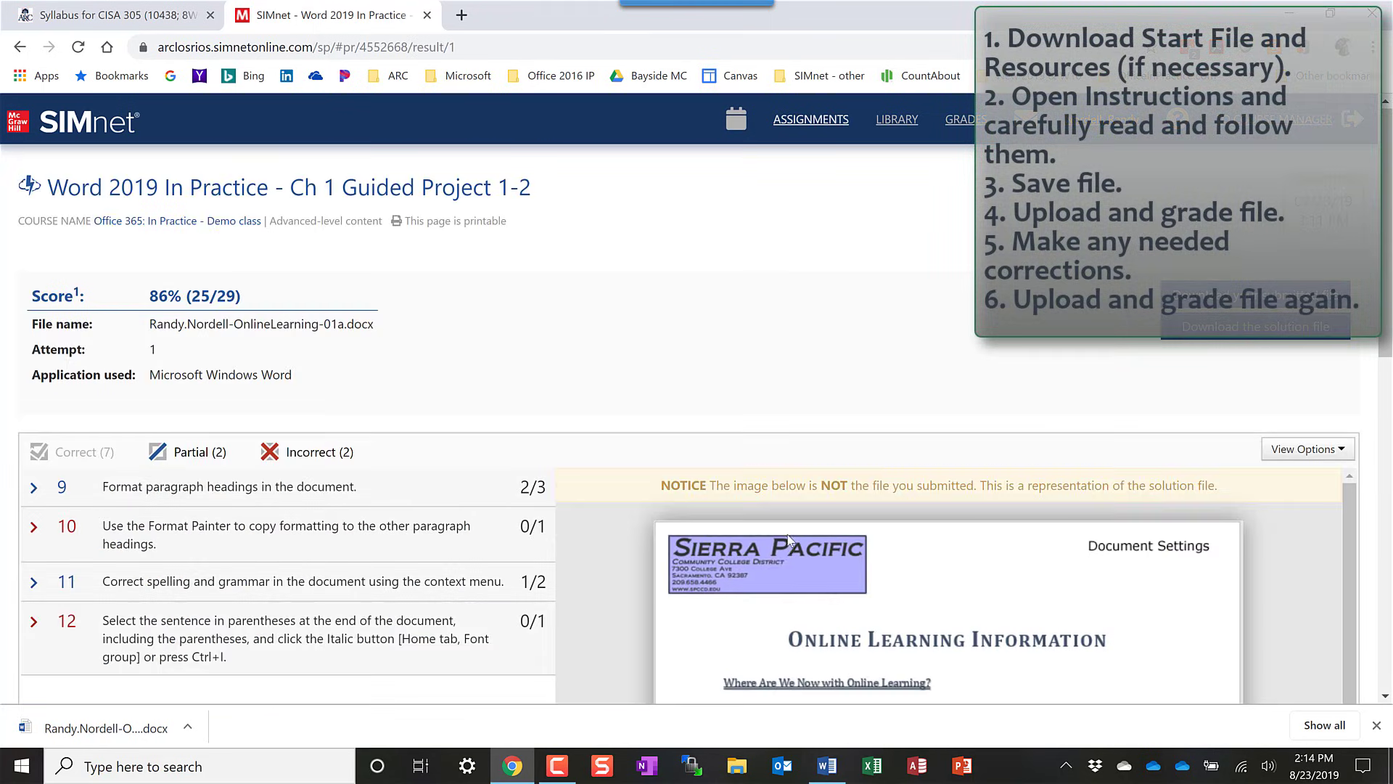